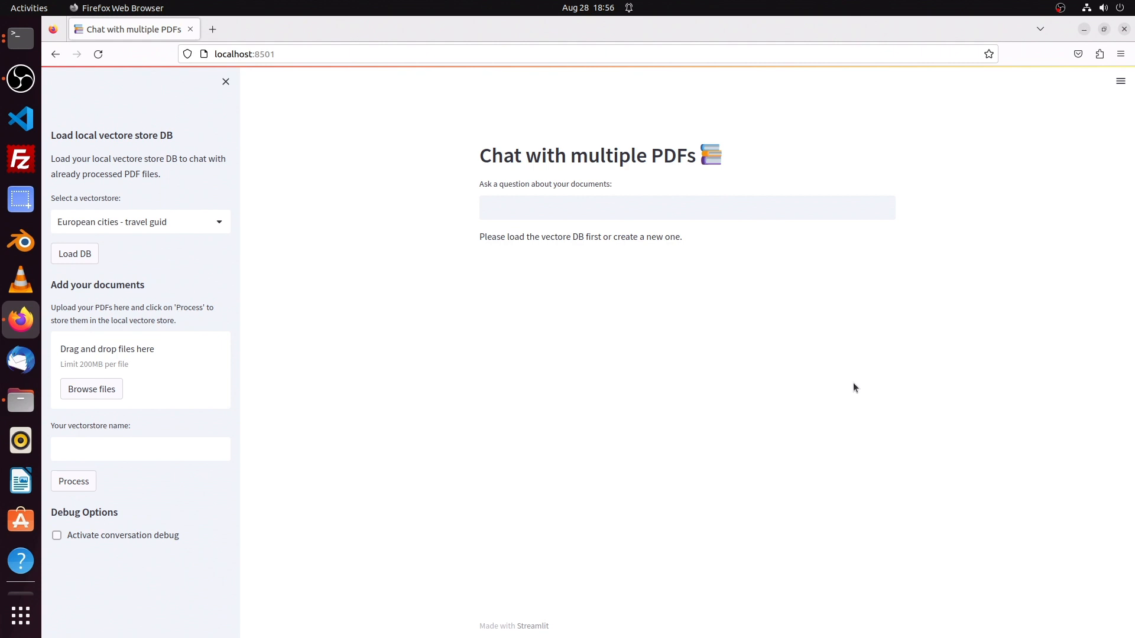
{"action": "mouse_move", "coordinate": [229, 208]}
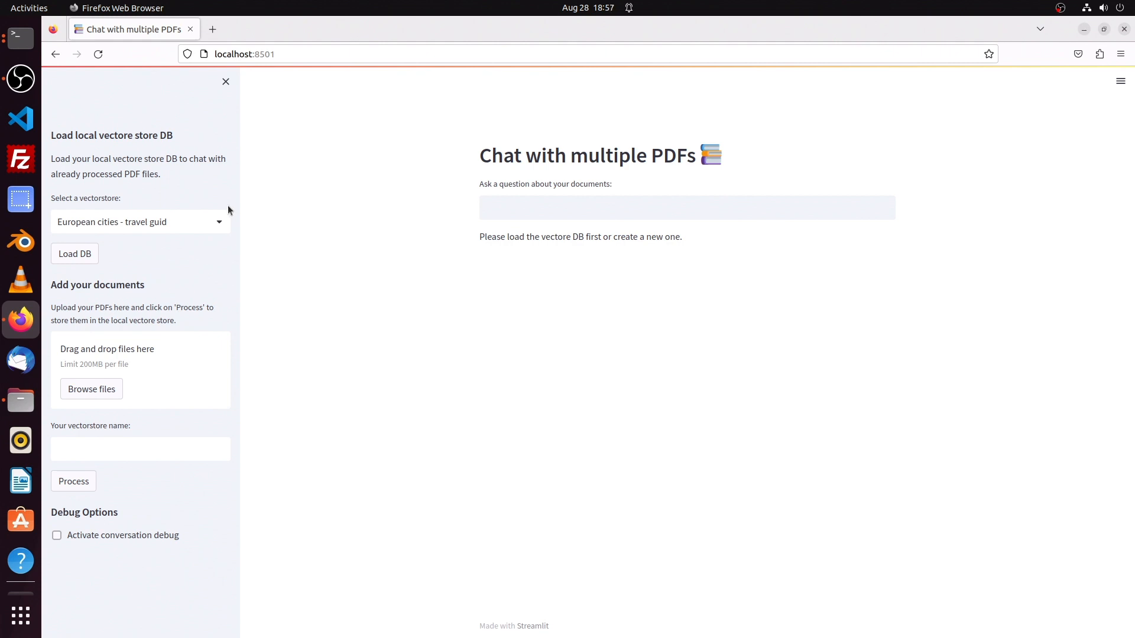
Step: Review the stored vector database list, keeping European cities selected
{"action": "left_click", "coordinate": [139, 222]}
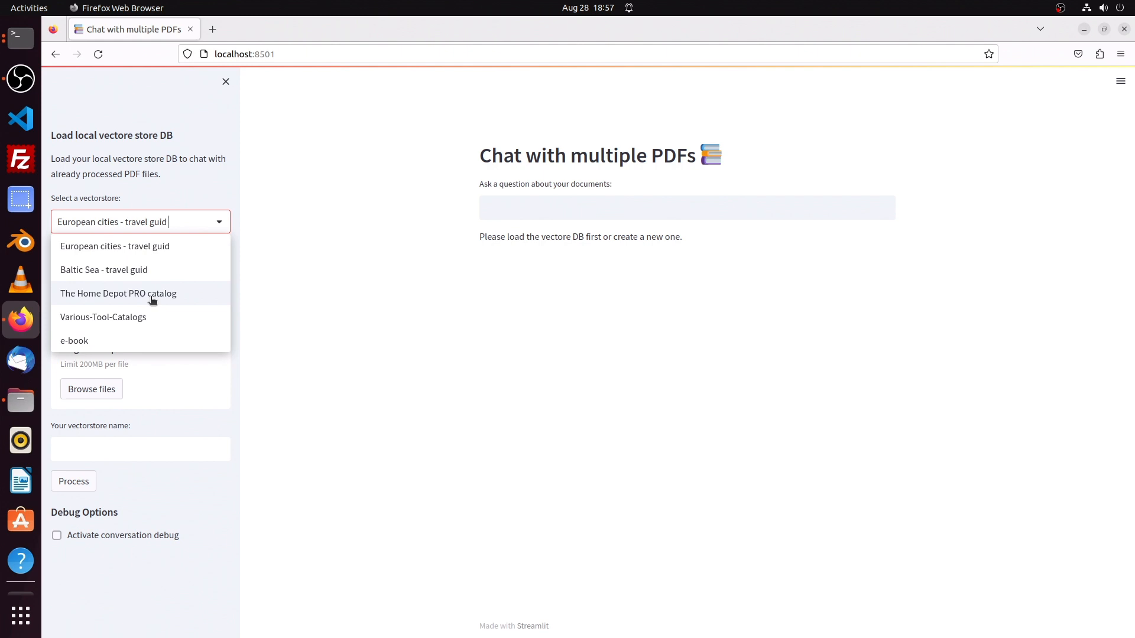
{"action": "mouse_move", "coordinate": [123, 253]}
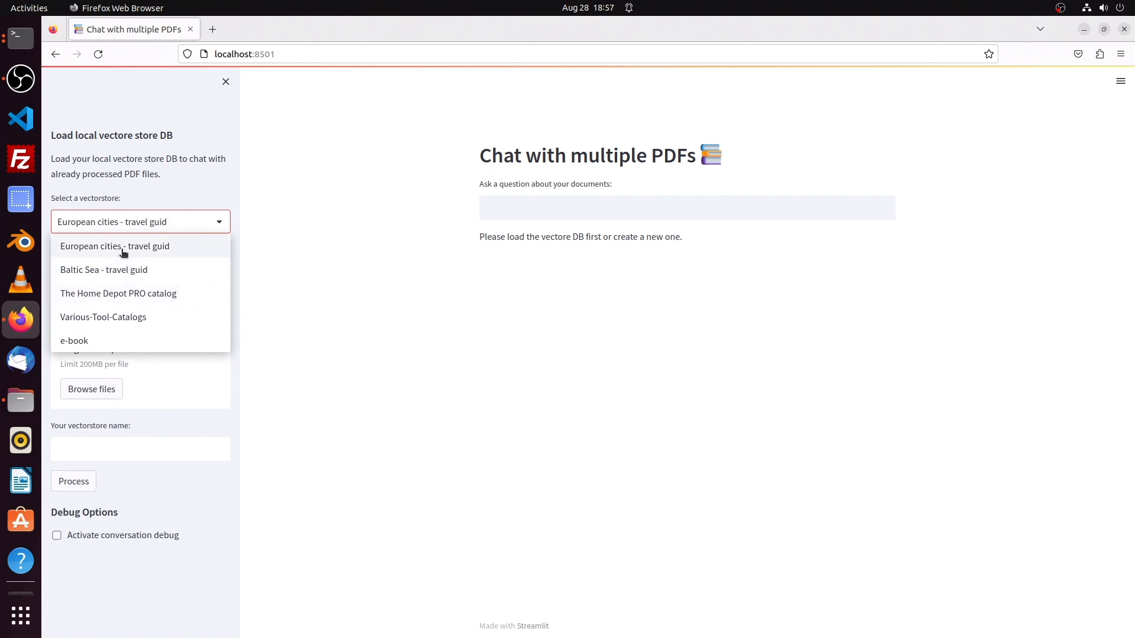
{"action": "mouse_move", "coordinate": [199, 258]}
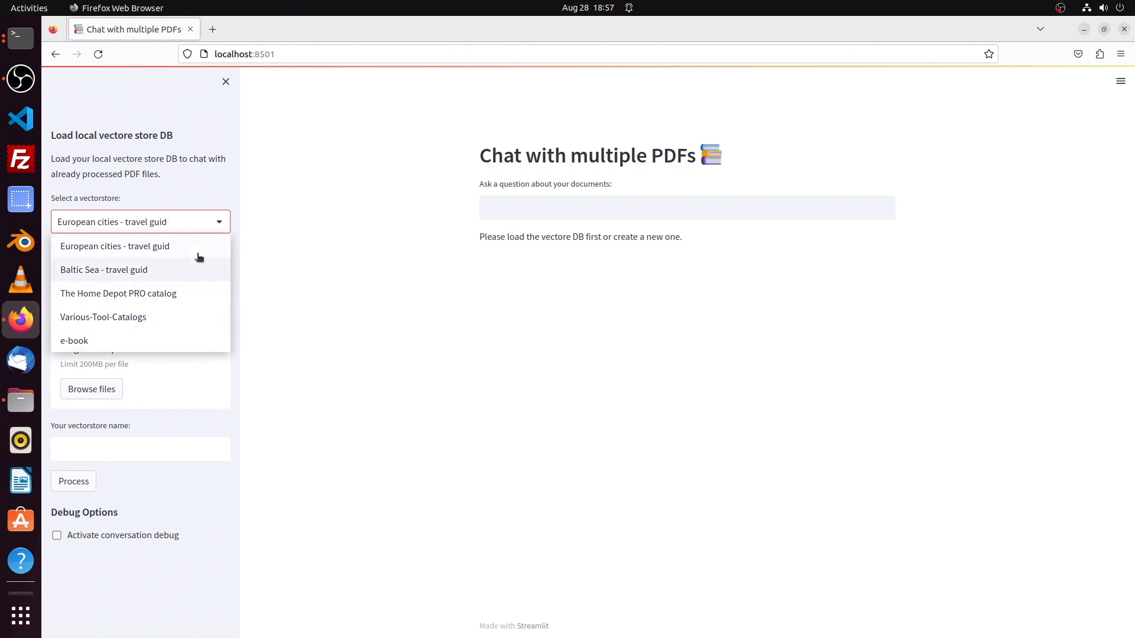
{"action": "left_click", "coordinate": [115, 246]}
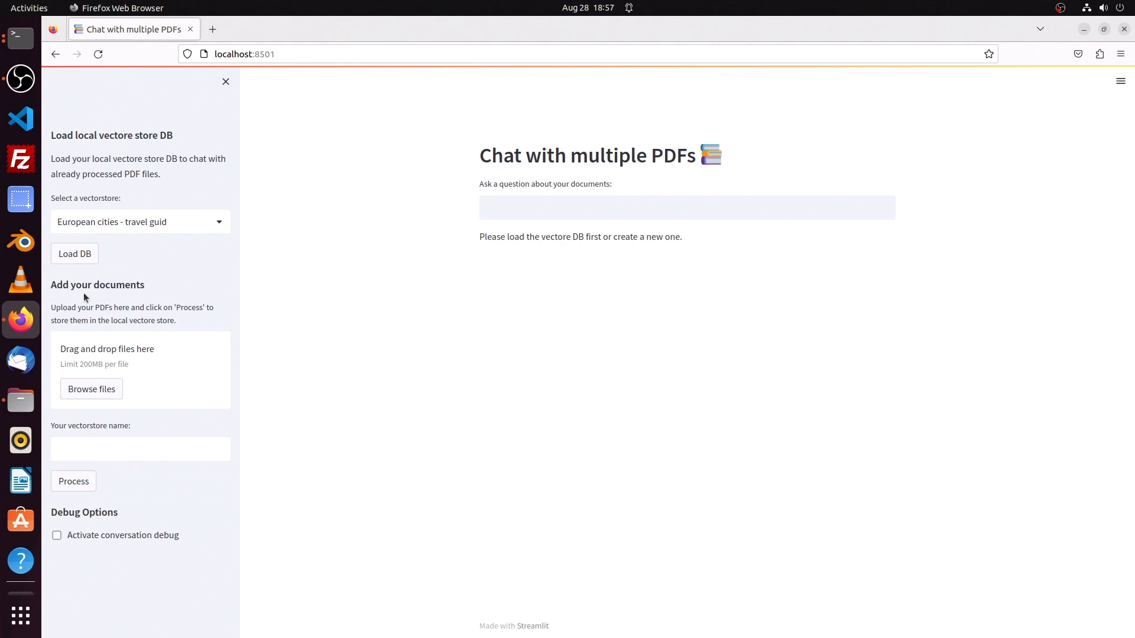
{"action": "mouse_move", "coordinate": [46, 346]}
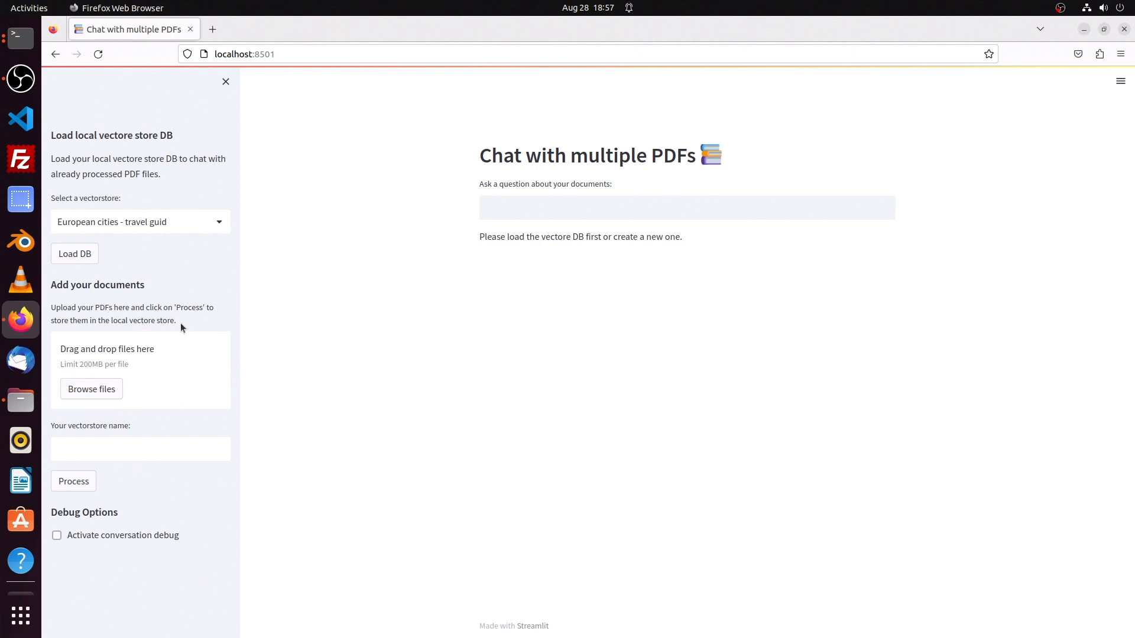
Step: View the FAISS_vectore_store folders in Files and go to Downloads
{"action": "left_click", "coordinate": [20, 401]}
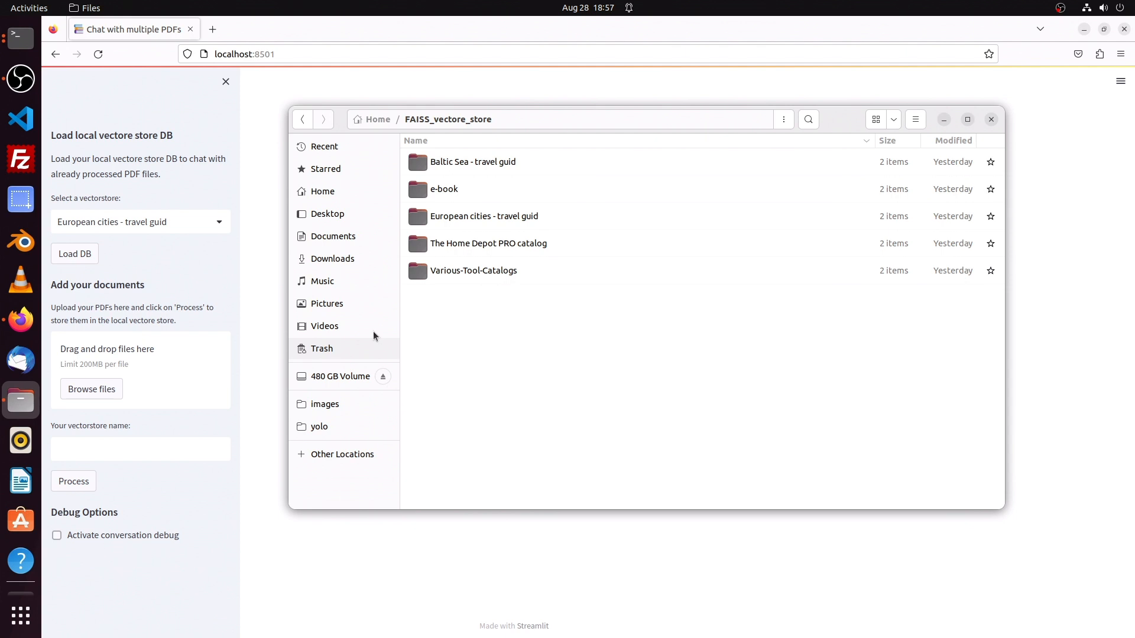
{"action": "mouse_move", "coordinate": [354, 265]}
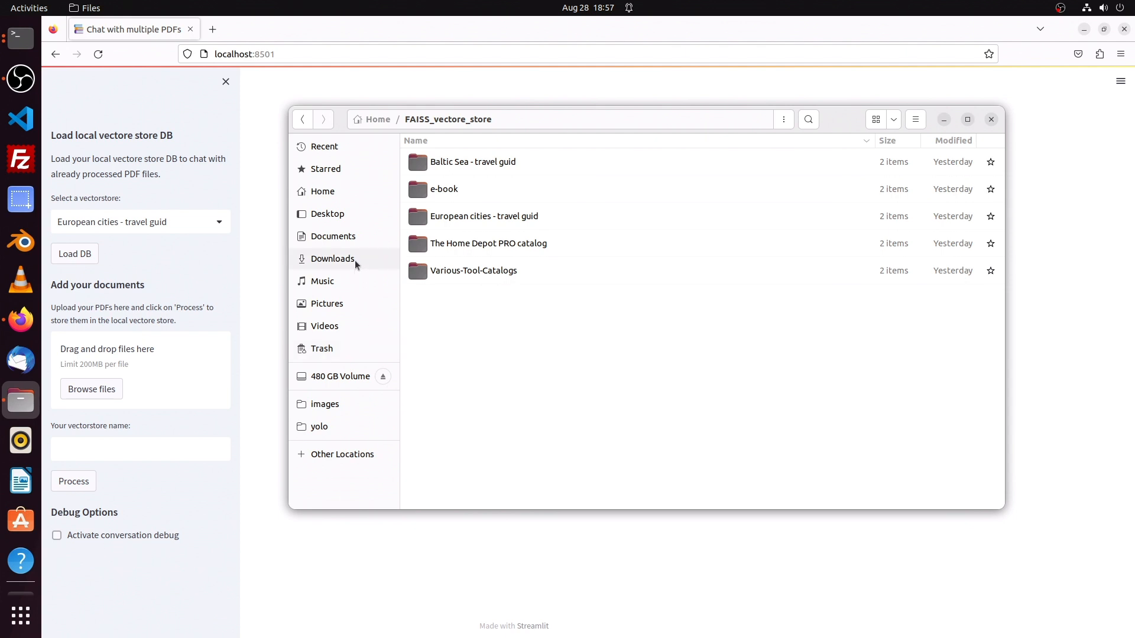
{"action": "left_click", "coordinate": [332, 258]}
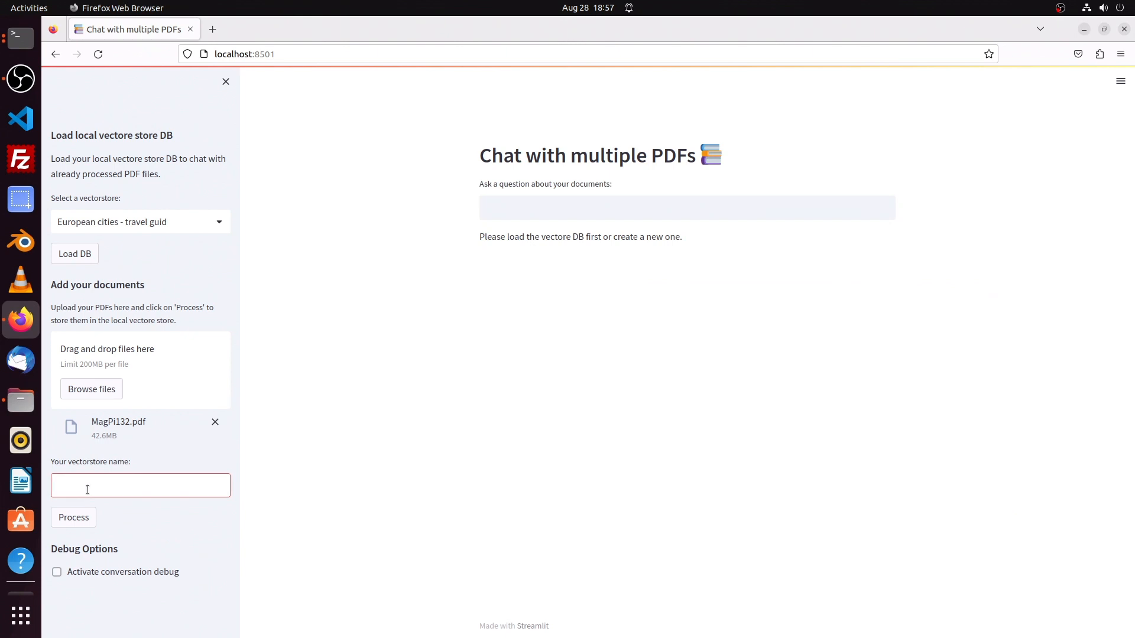
Step: Name the new vector store 'MagPi magazin 132' and process MagPi132.pdf
{"action": "type", "text": "MagPi magazin 132"}
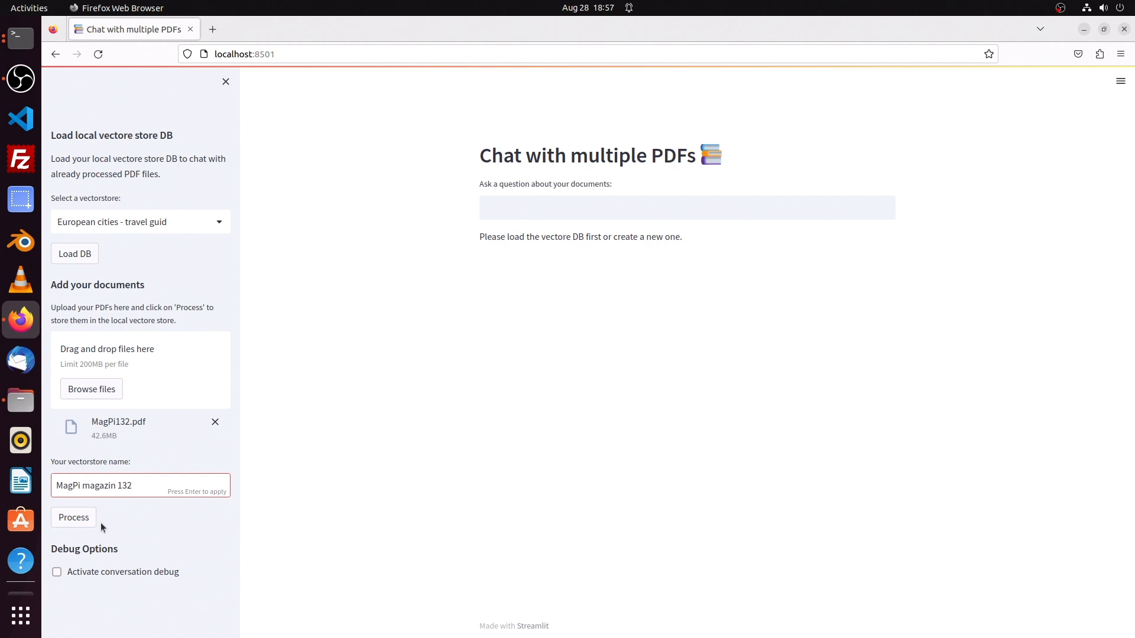
{"action": "left_click", "coordinate": [73, 518]}
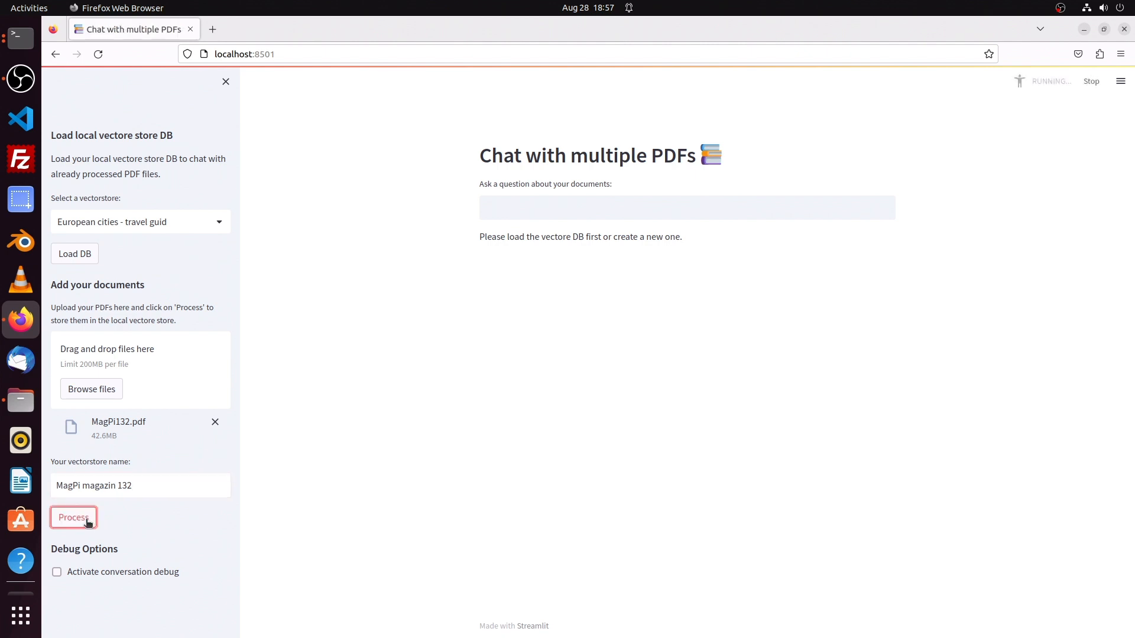
{"action": "left_click", "coordinate": [74, 518]}
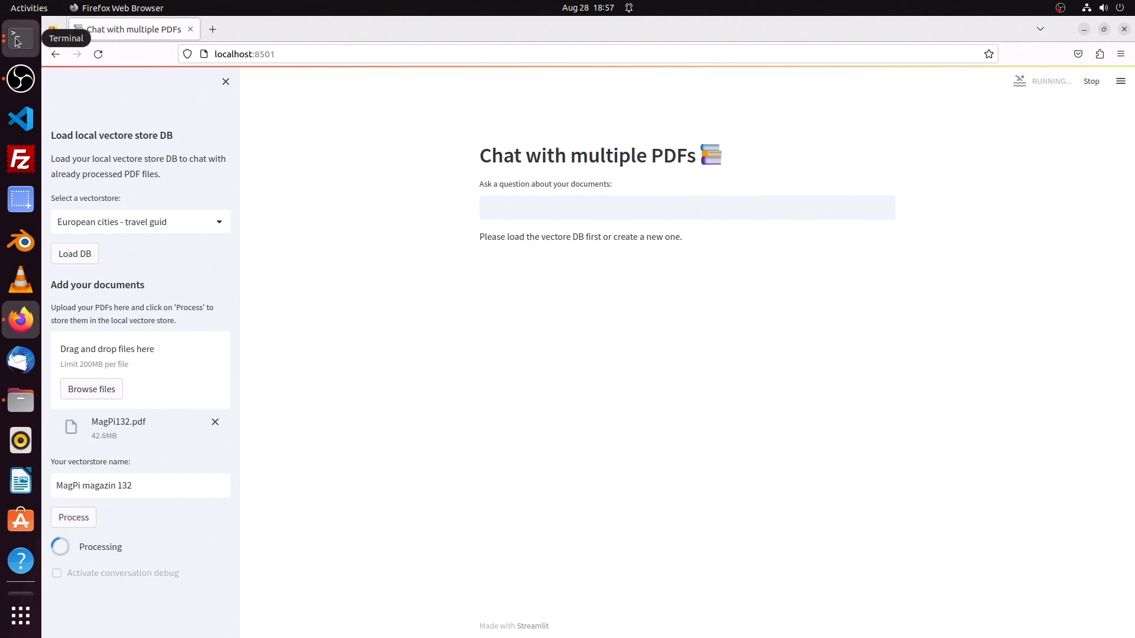
Step: Watch the Streamlit log saving MagPi132.pdf to FAISS_vectore_store and GPU loading
{"action": "left_click", "coordinate": [19, 34]}
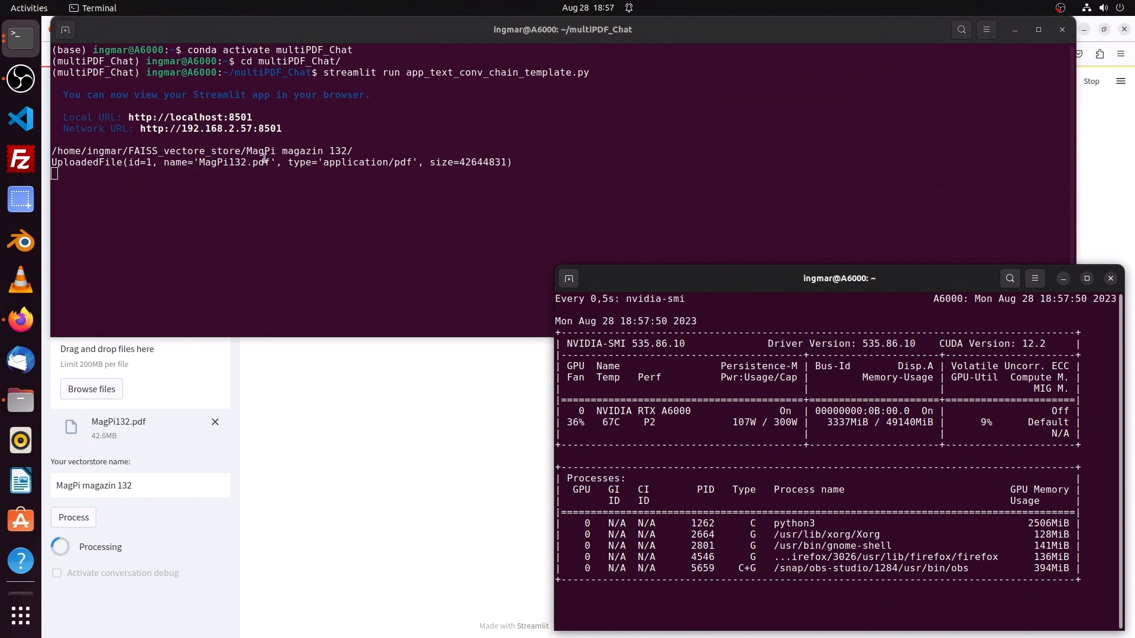
{"action": "mouse_move", "coordinate": [305, 152]}
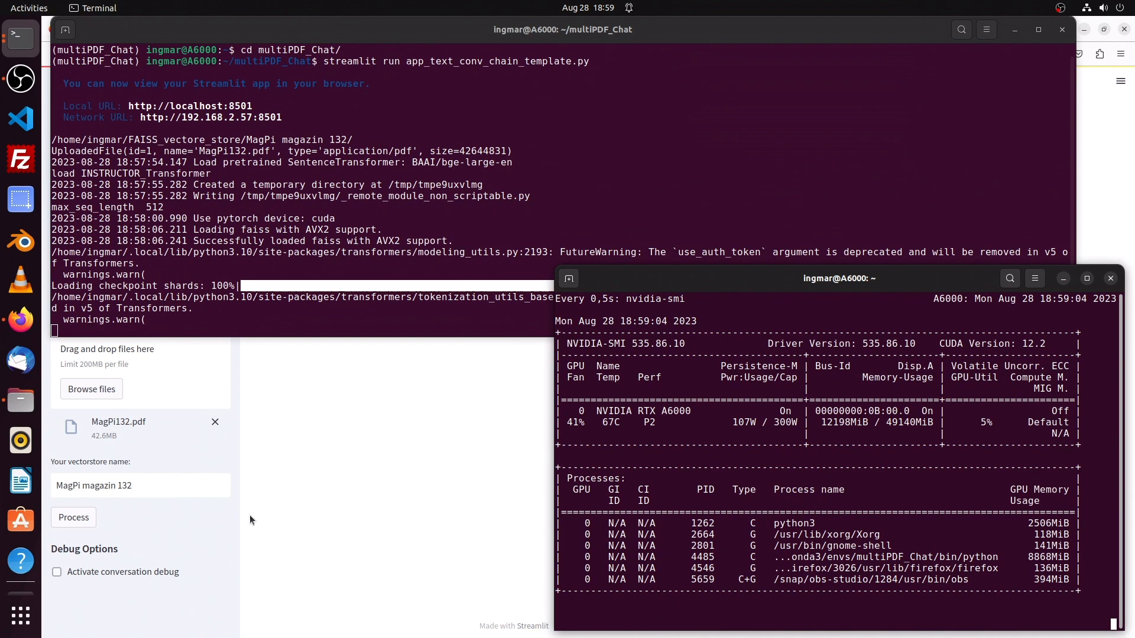
{"action": "mouse_move", "coordinate": [308, 509]}
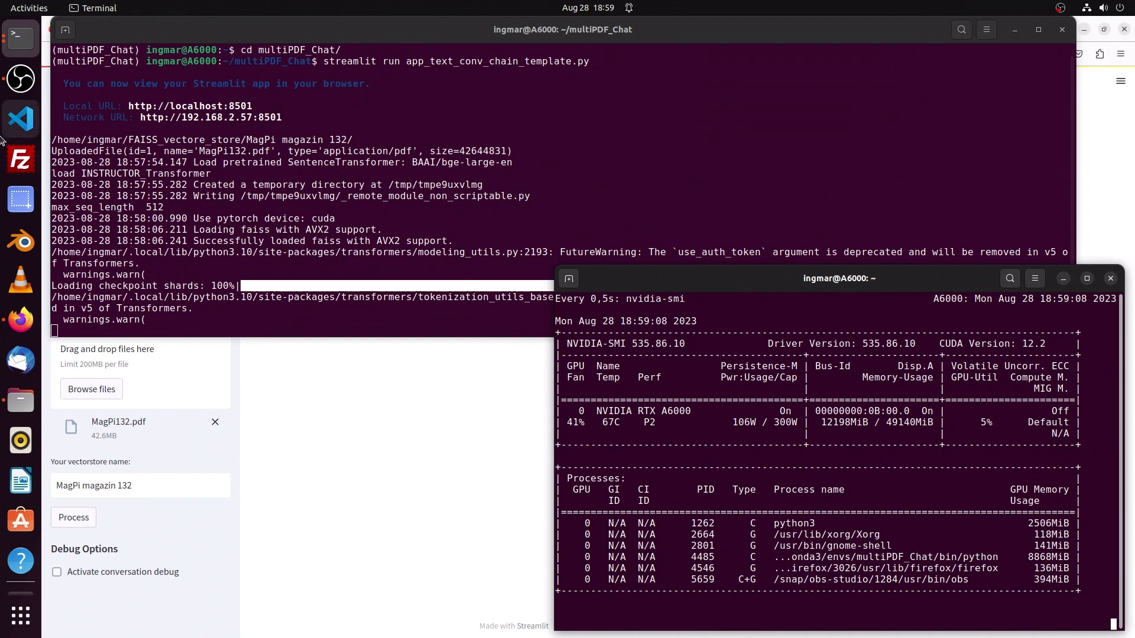
Step: View MagPi132.pdf's Universal Media Player cover in Document Viewer
{"action": "left_click", "coordinate": [20, 399]}
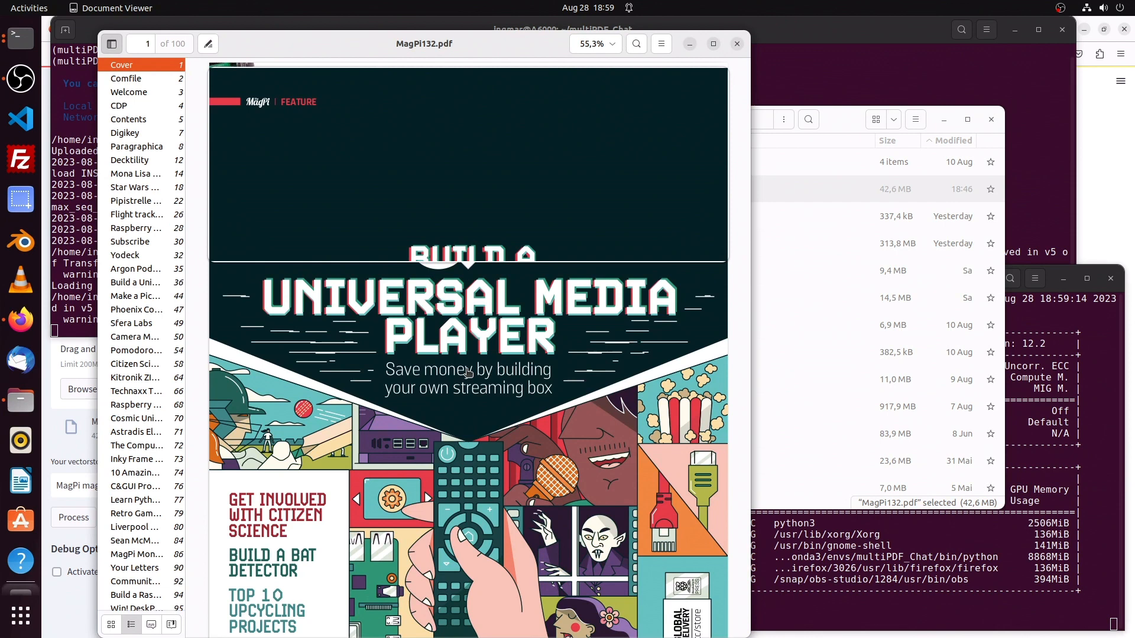
{"action": "mouse_move", "coordinate": [493, 340]}
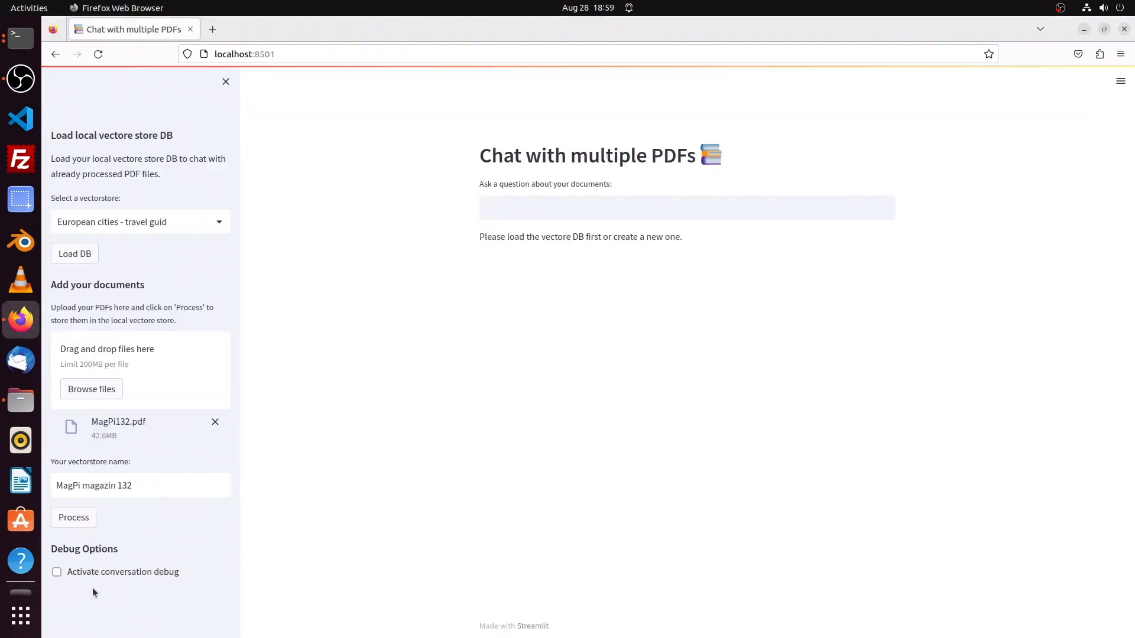
Step: Ask 'Please tell me how to build a universal media player' and watch generation in the terminal
{"action": "left_click", "coordinate": [686, 207]}
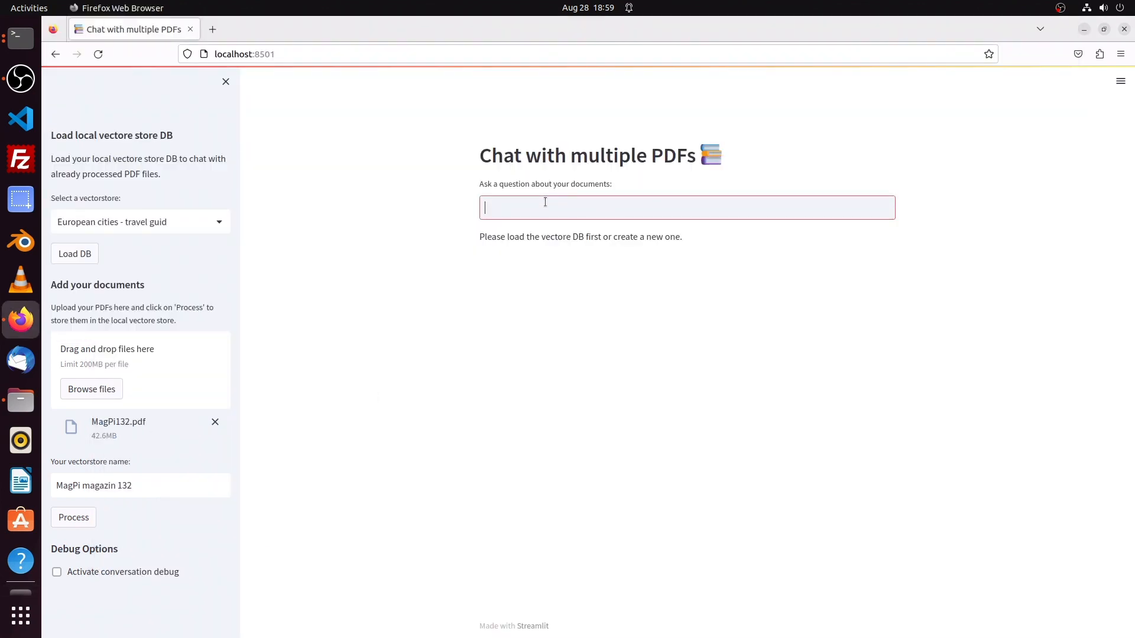
{"action": "type", "text": "Please te"}
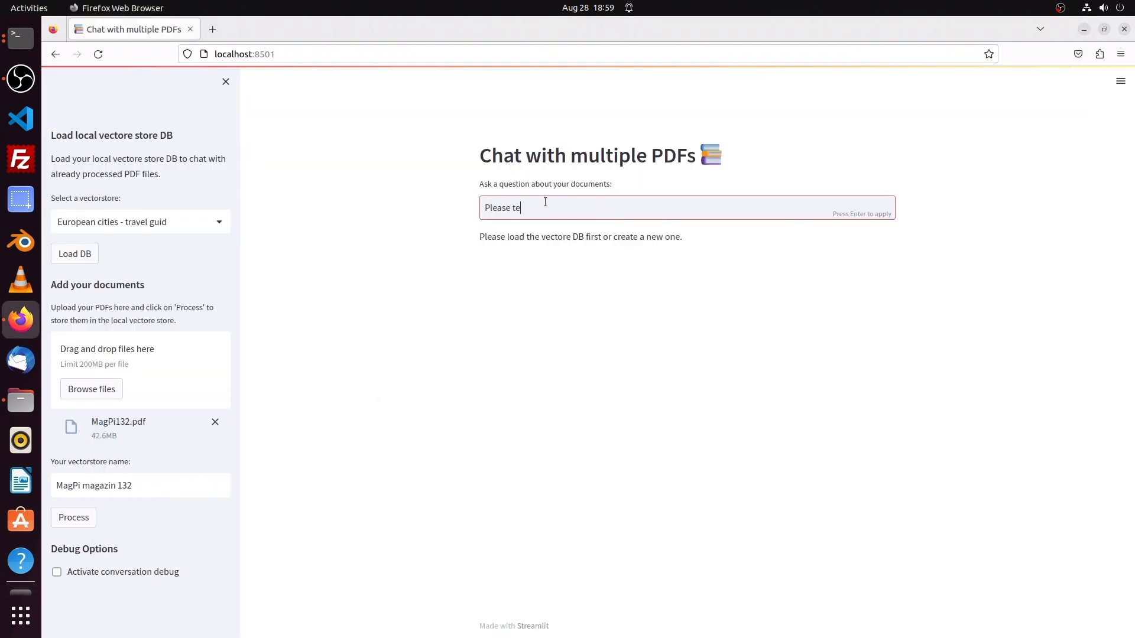
{"action": "type", "text": "ll me how"}
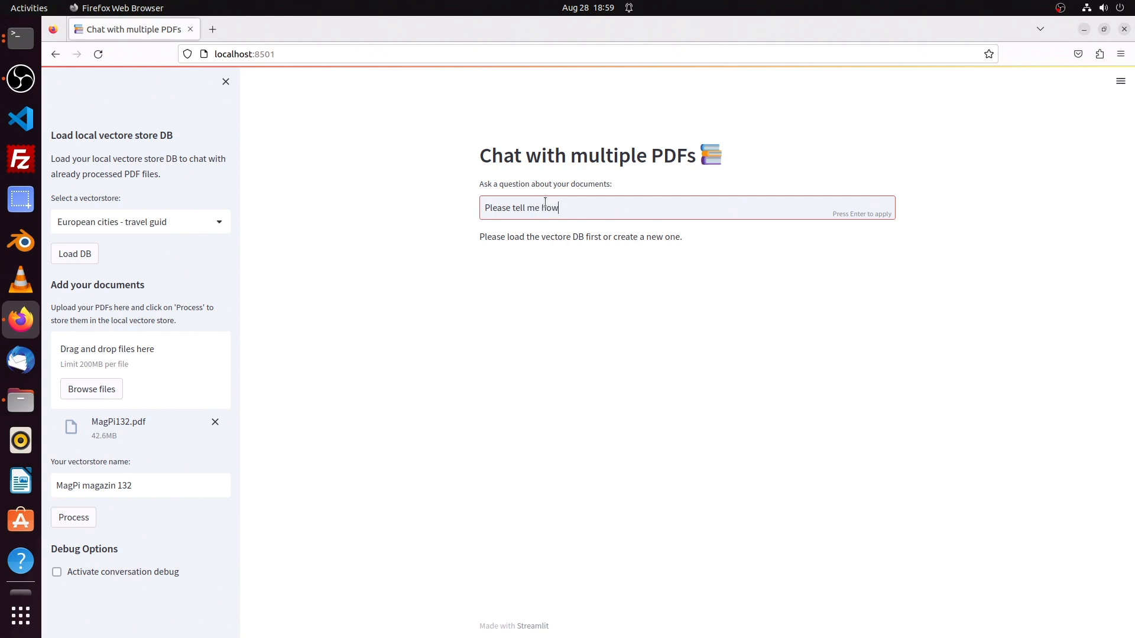
{"action": "type", "text": "to build"}
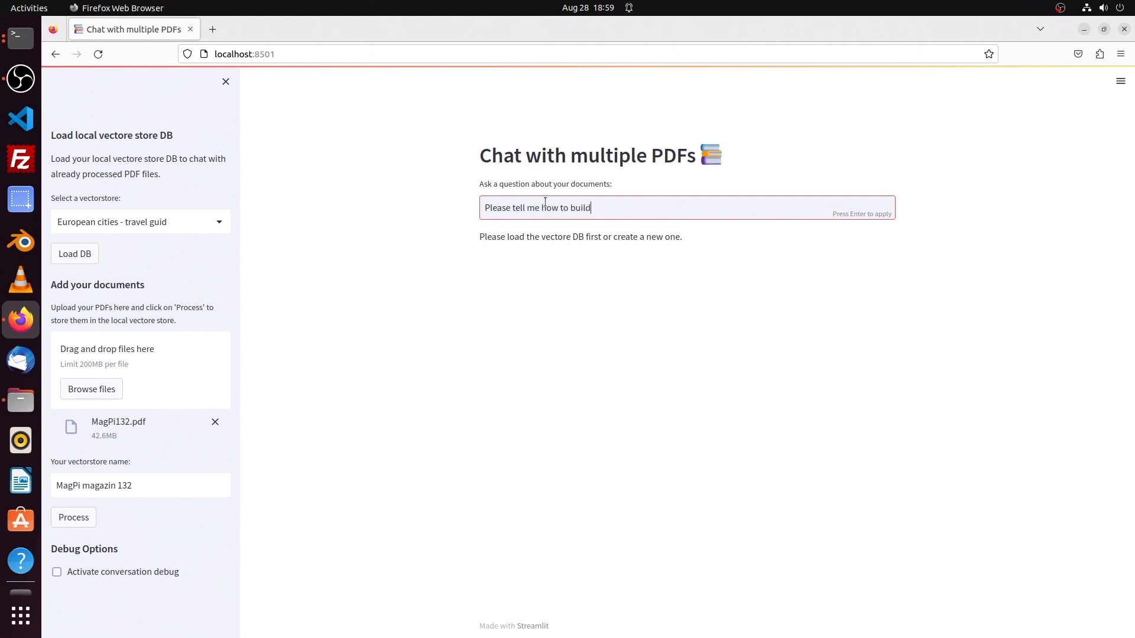
{"action": "type", "text": "a un"}
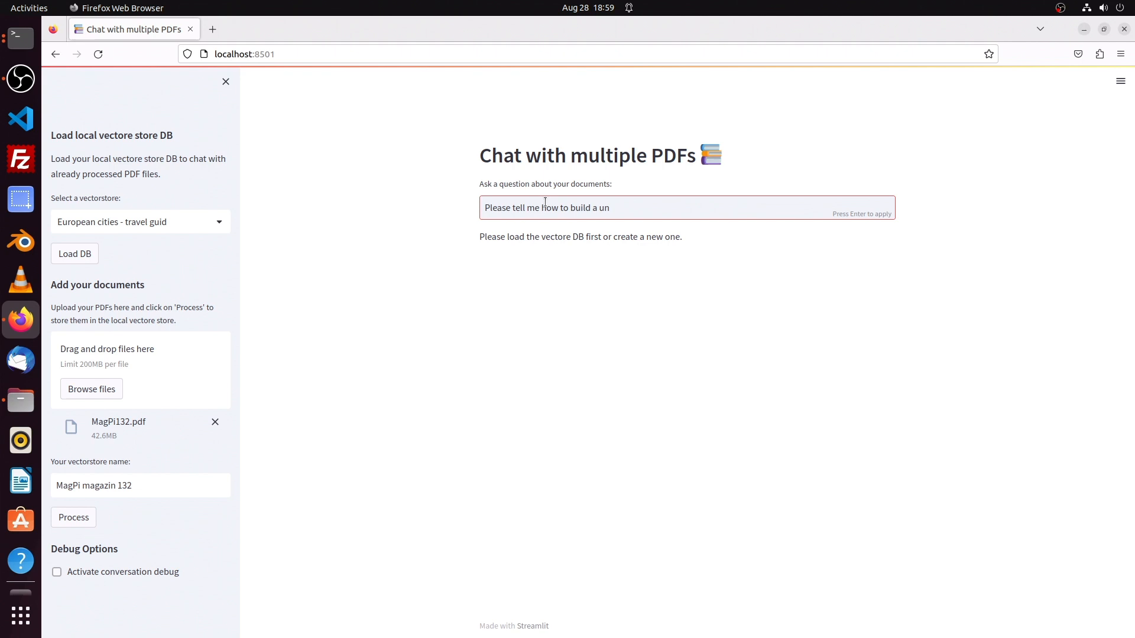
{"action": "type", "text": "iversal media player"}
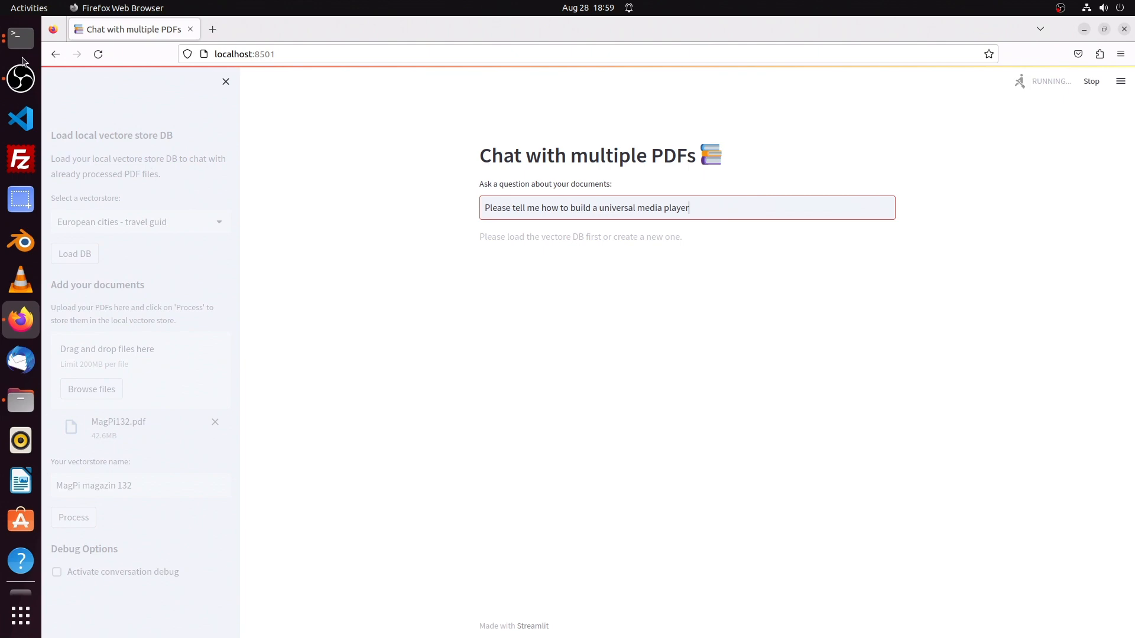
{"action": "left_click", "coordinate": [20, 38]}
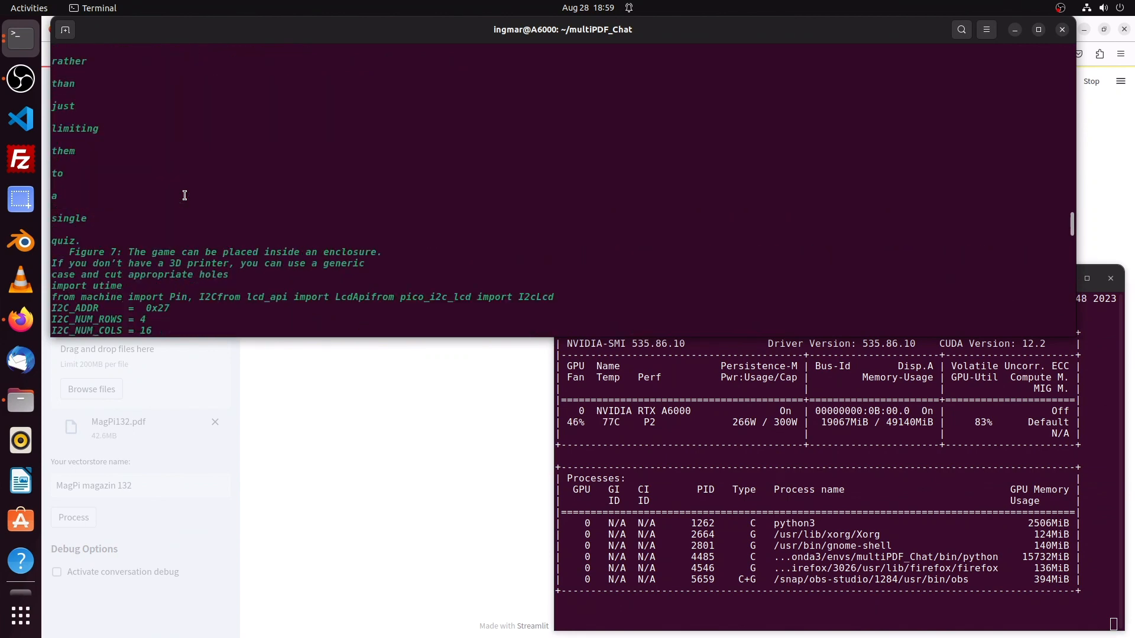
Step: Scroll through the retrieved MagPi passages in the Streamlit log
{"action": "scroll", "scroll_direction": "down", "scroll_amount": 3}
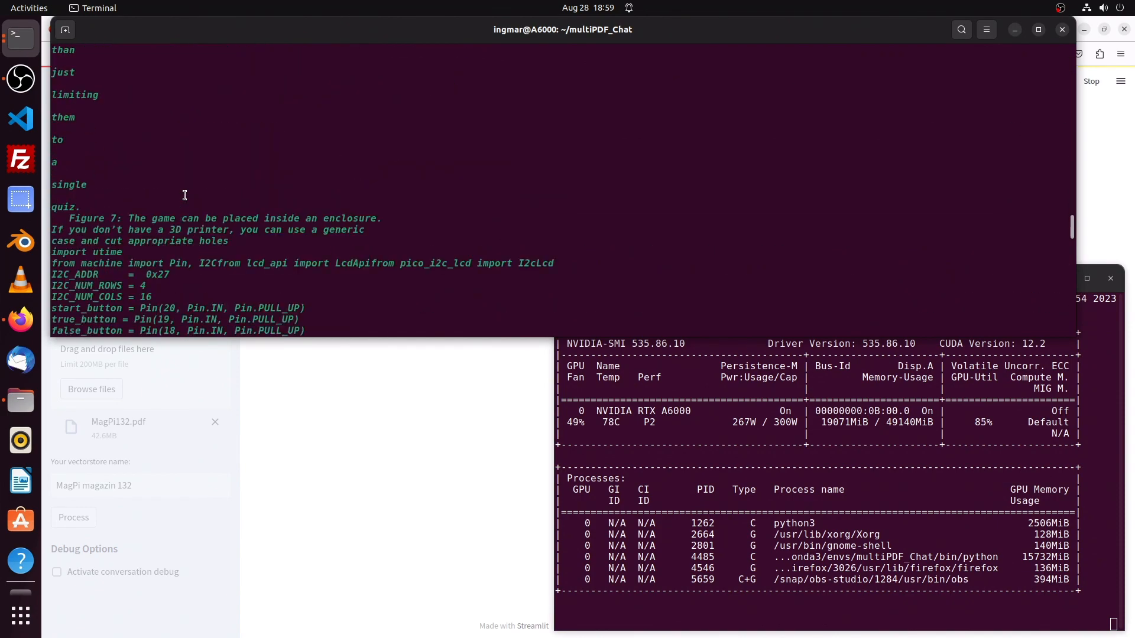
{"action": "scroll", "scroll_direction": "down", "scroll_amount": 3}
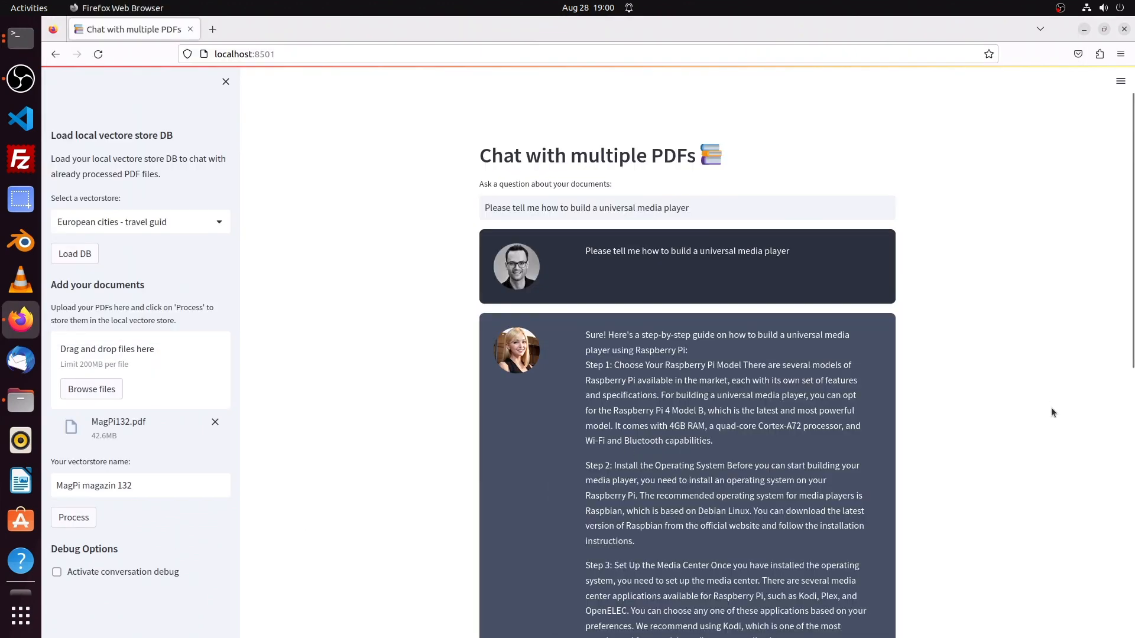
Step: Read the six-step Raspberry Pi media player answer, then view the vector store list
{"action": "scroll", "scroll_direction": "down", "scroll_amount": 3}
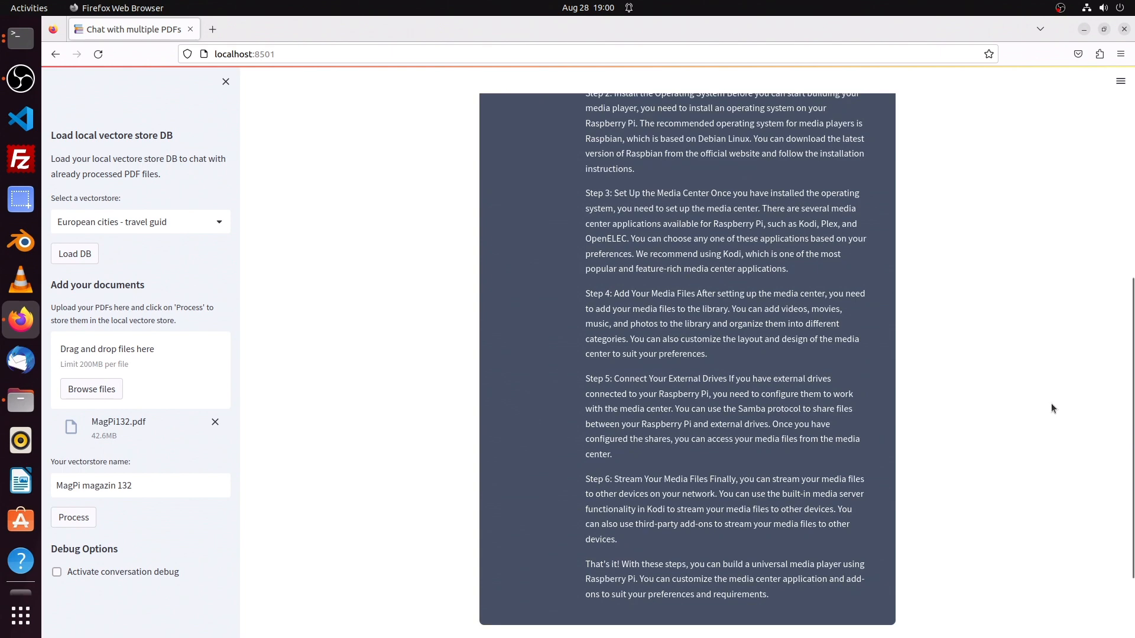
{"action": "scroll", "scroll_direction": "down", "scroll_amount": 3}
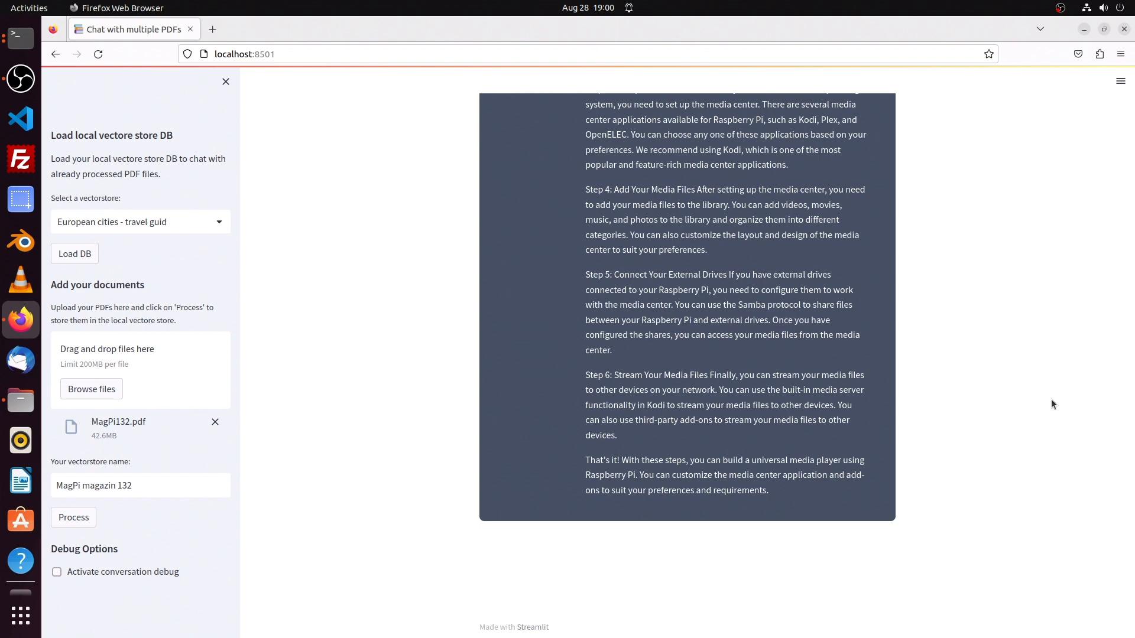
{"action": "scroll", "scroll_direction": "up", "scroll_amount": 3}
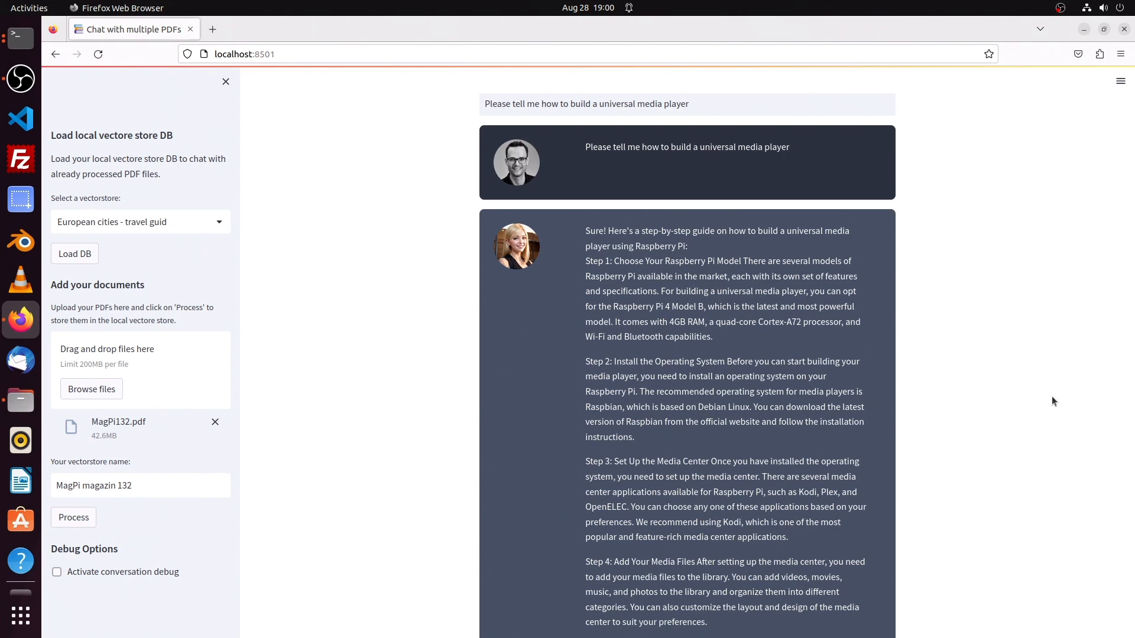
{"action": "scroll", "scroll_direction": "down", "scroll_amount": 3}
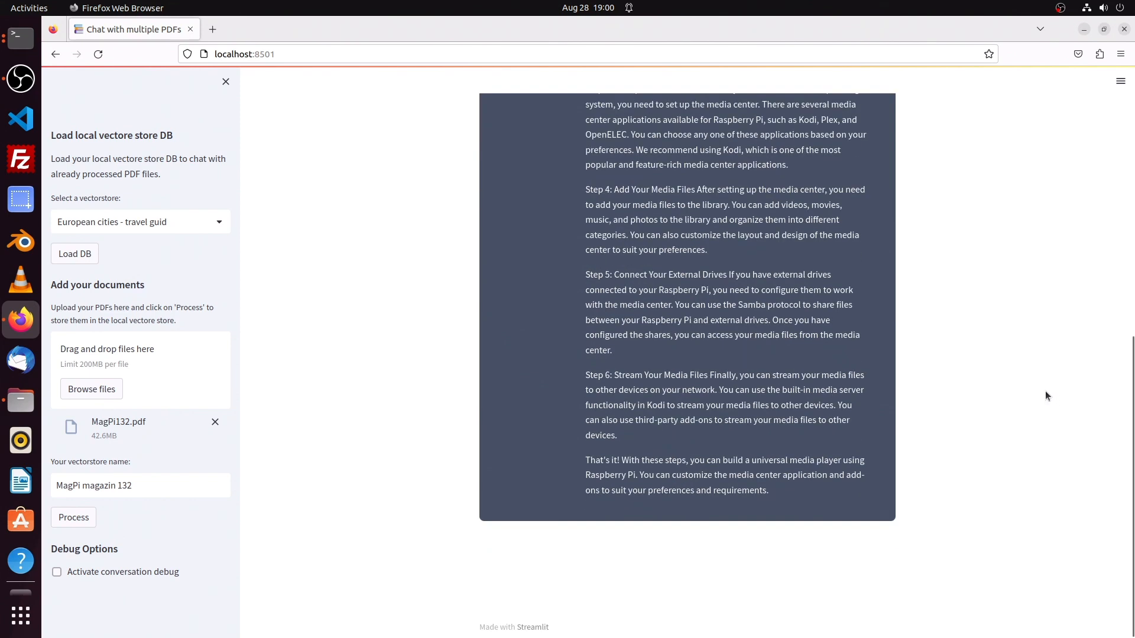
{"action": "scroll", "scroll_direction": "up", "scroll_amount": 3}
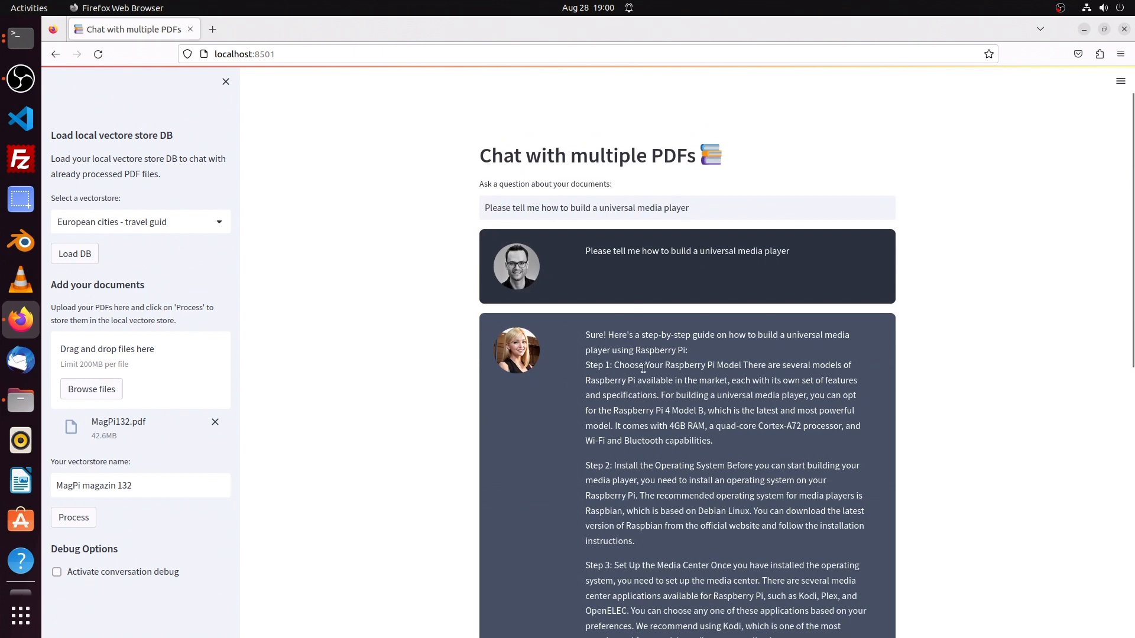
{"action": "left_click", "coordinate": [140, 222]}
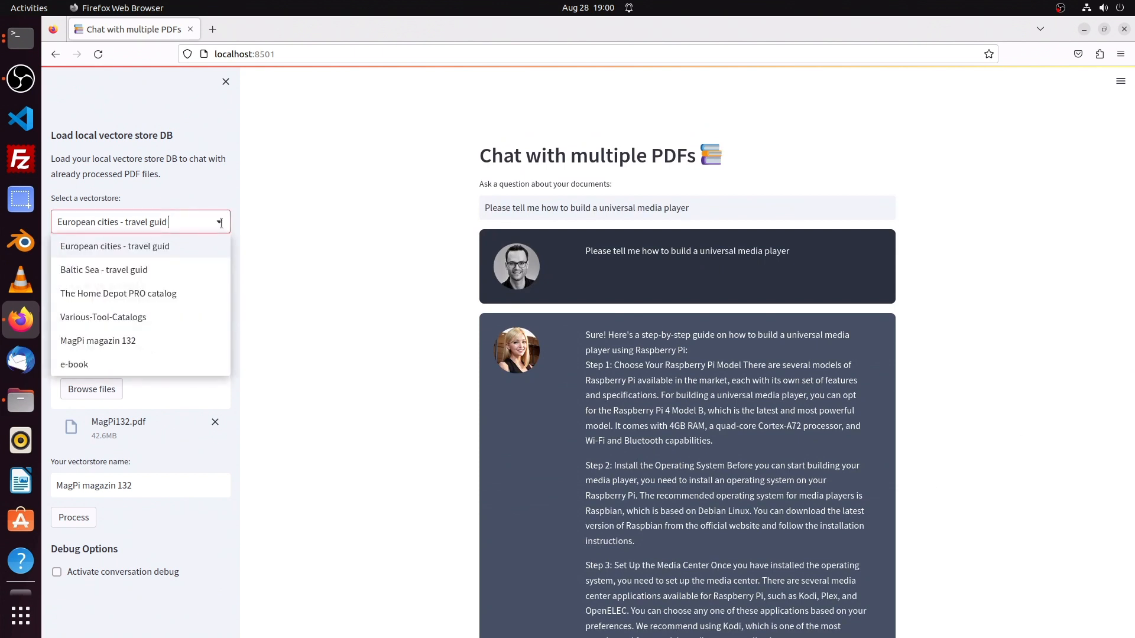
{"action": "mouse_move", "coordinate": [164, 301]}
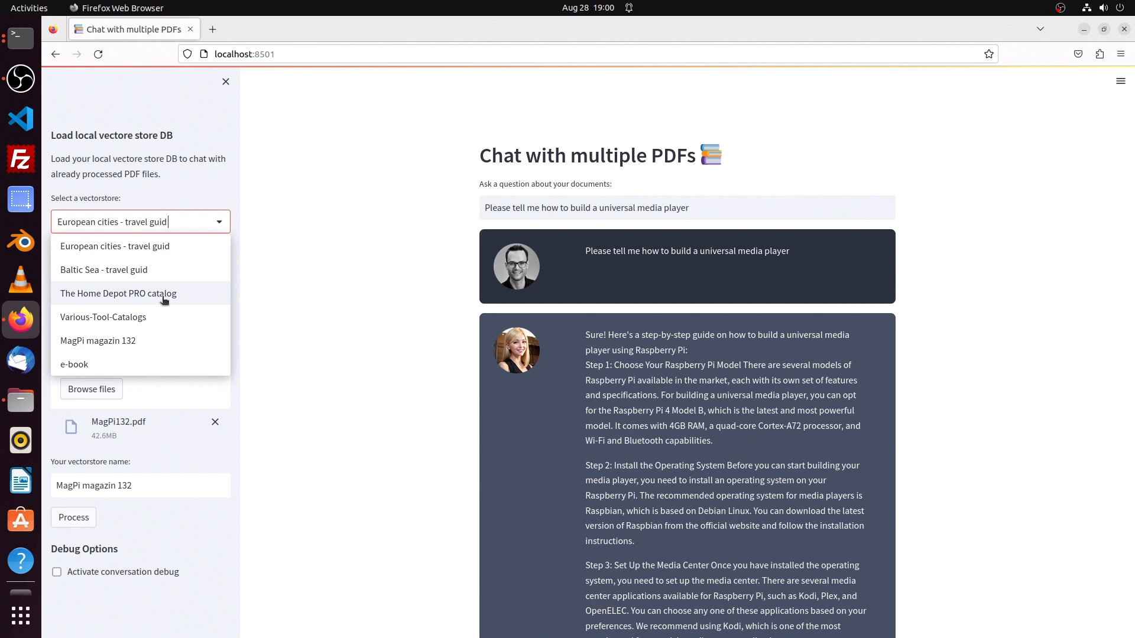
{"action": "mouse_move", "coordinate": [156, 317]}
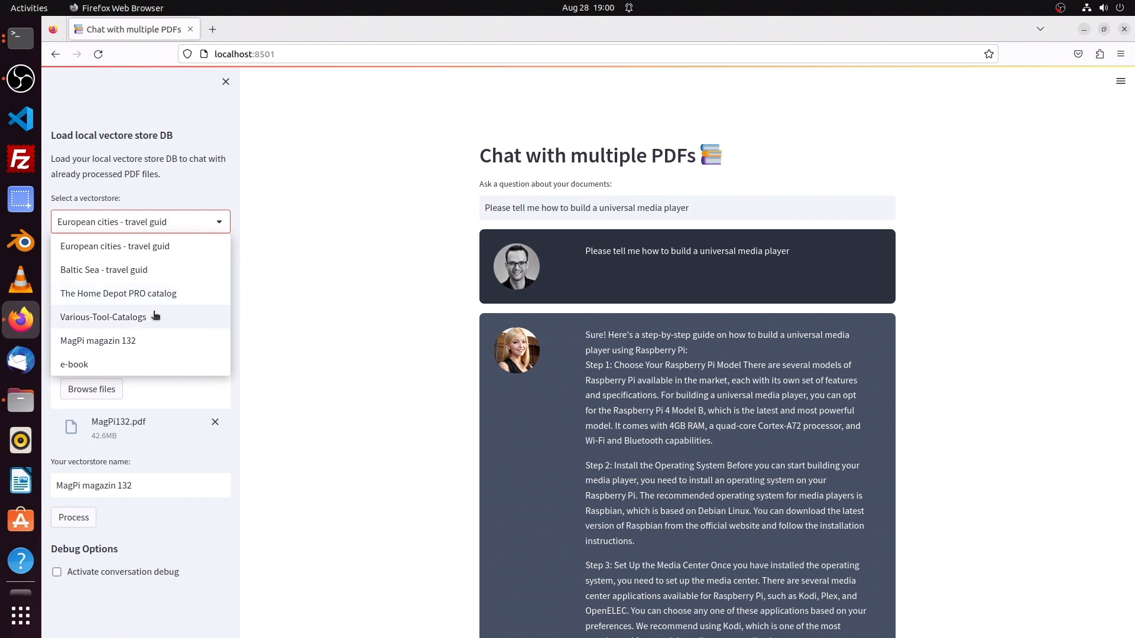
{"action": "mouse_move", "coordinate": [139, 340]}
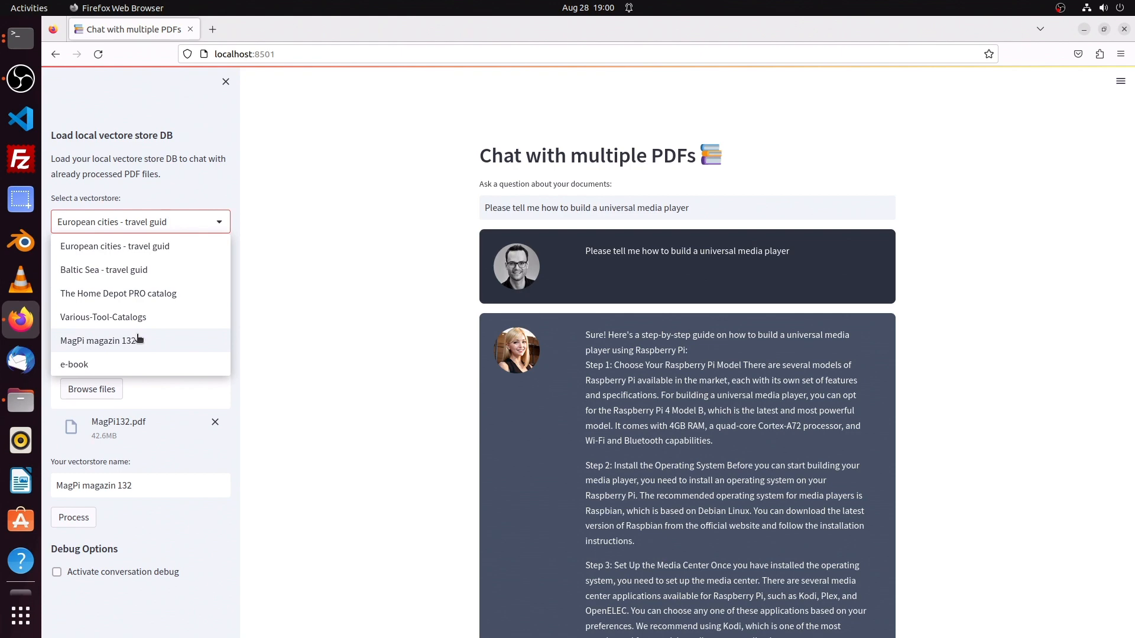
Step: Select and load Various-Tool-Catalogs, clearing the old media player question
{"action": "left_click", "coordinate": [103, 316]}
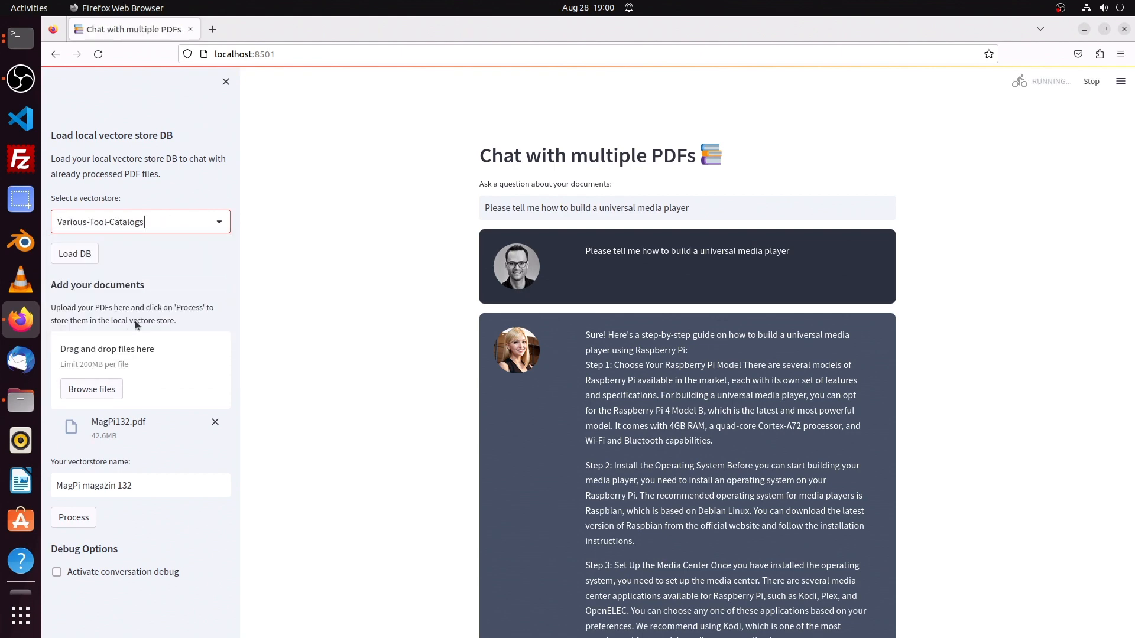
{"action": "left_click", "coordinate": [75, 253]}
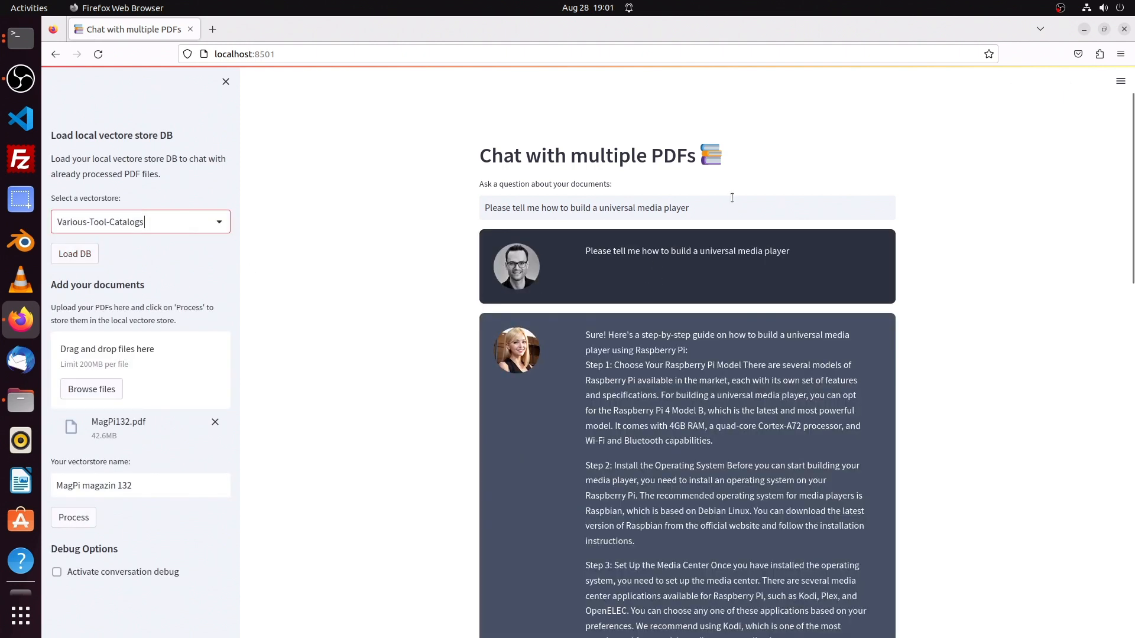
{"action": "triple_click", "coordinate": [587, 207]}
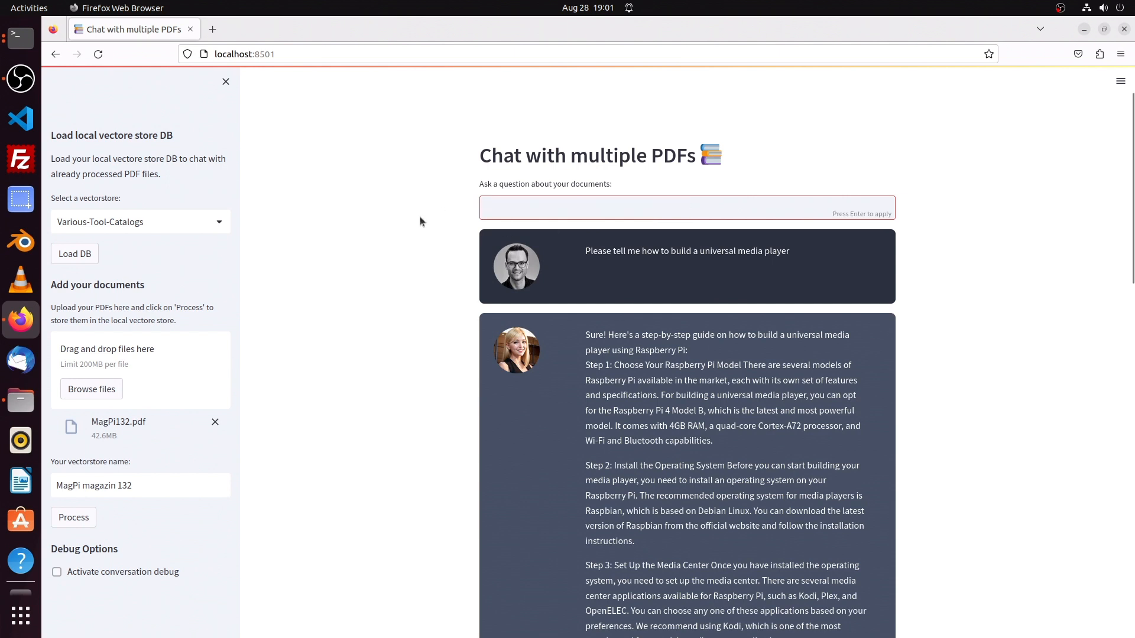
{"action": "left_click", "coordinate": [74, 253]}
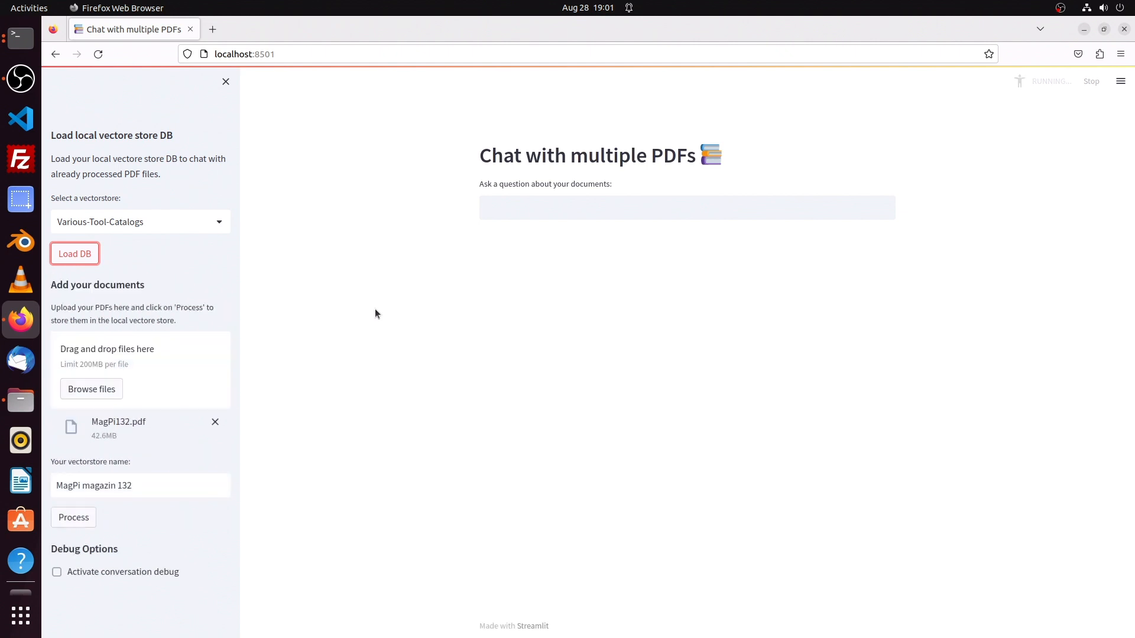
Step: Ask which drill to buy for hobby building small model cars and boats
{"action": "left_click", "coordinate": [686, 207]}
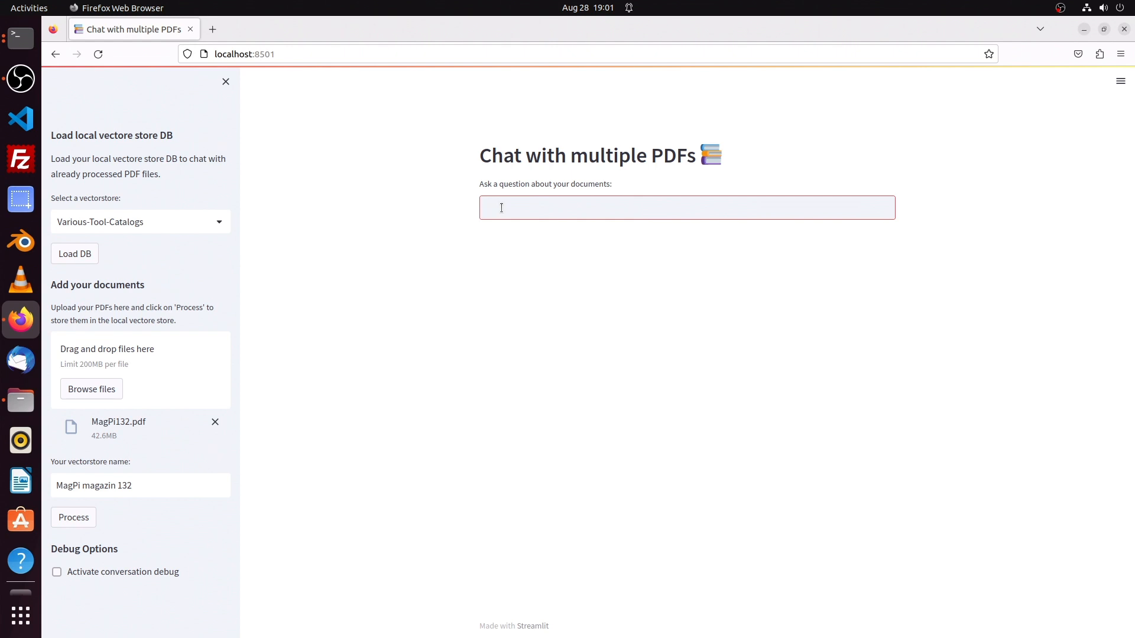
{"action": "type", "text": "Which dri"}
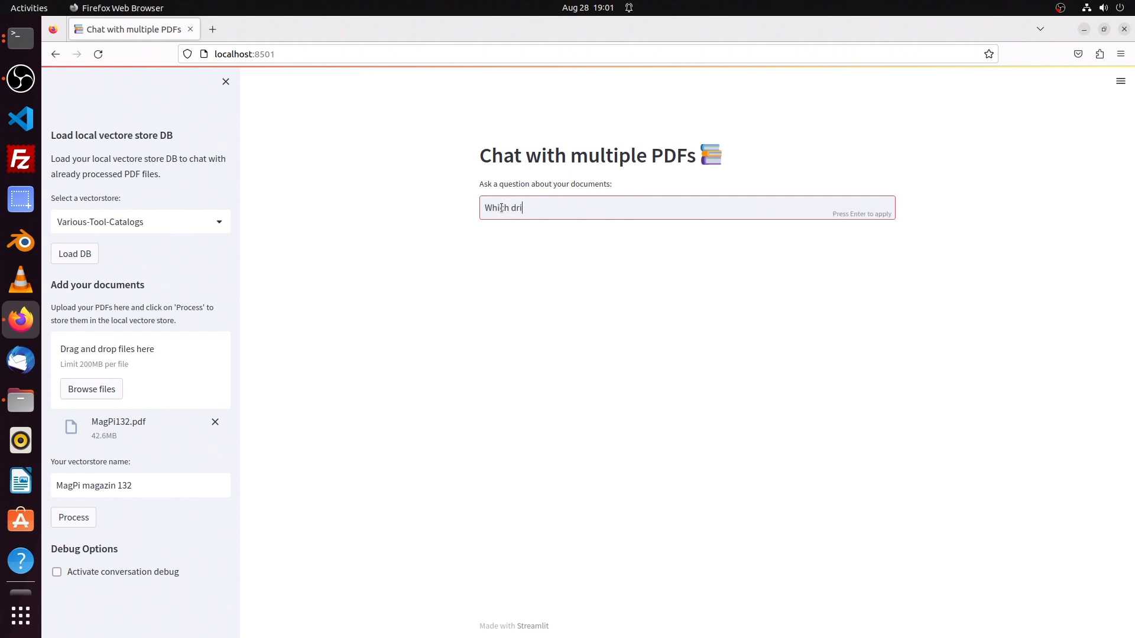
{"action": "type", "text": "ll should"}
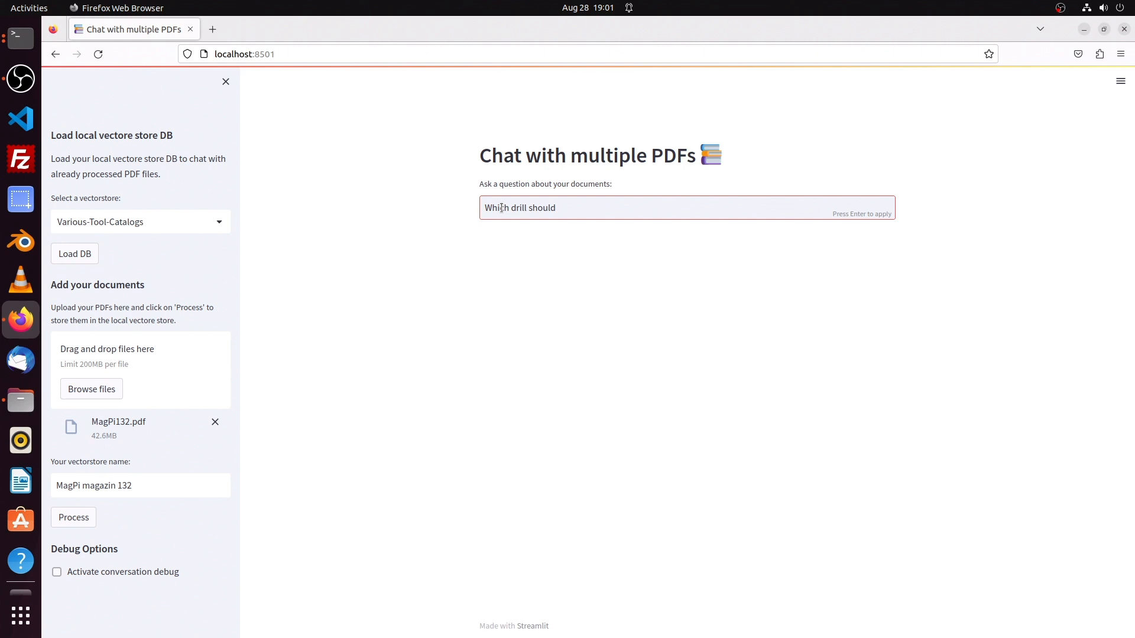
{"action": "type", "text": "I buy for"}
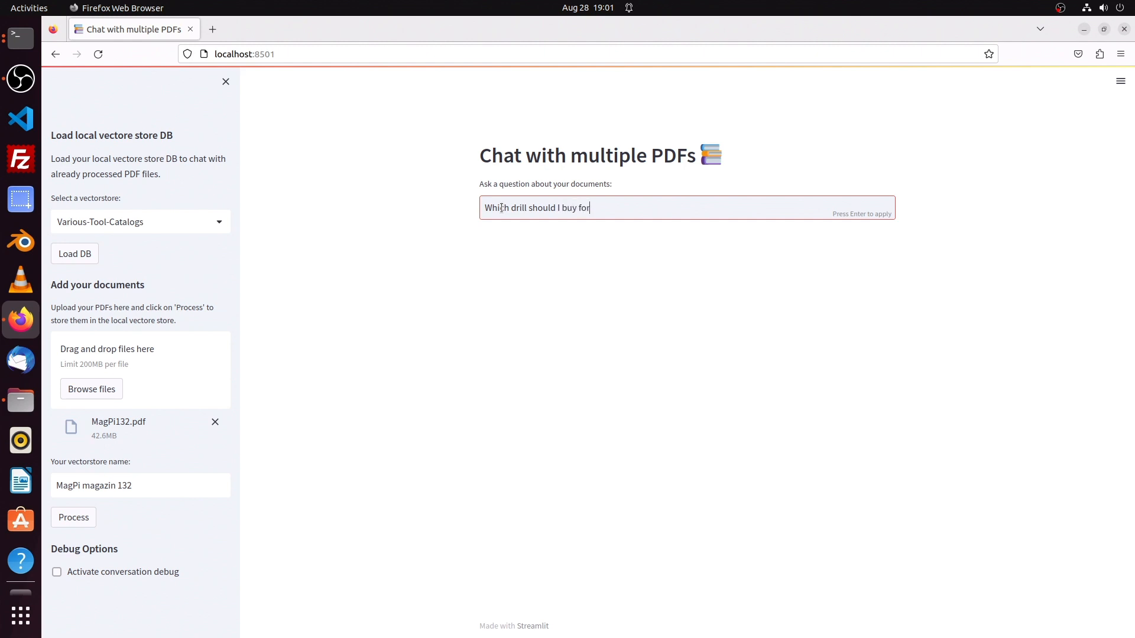
{"action": "type", "text": "my hobby b"}
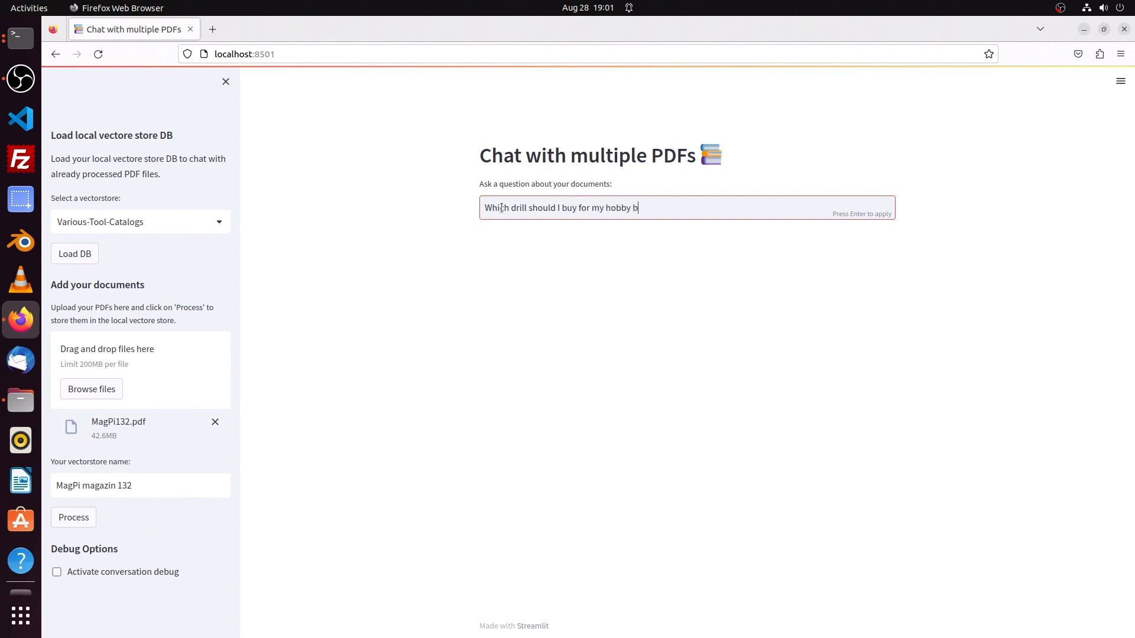
{"action": "type", "text": "uilding sm"}
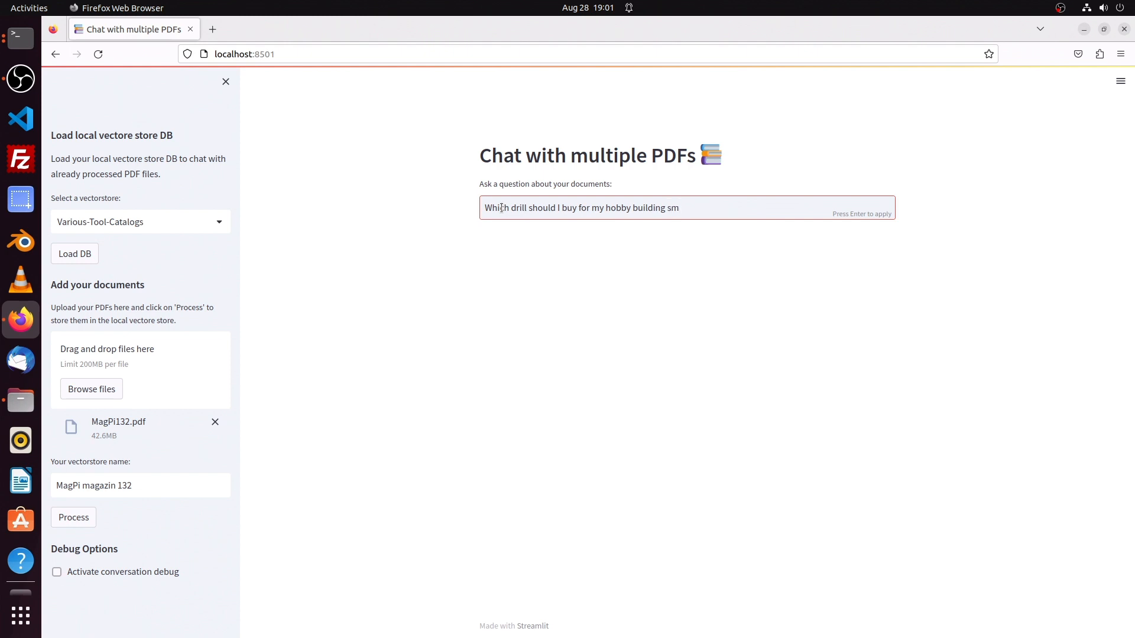
{"action": "type", "text": "all model cars and"}
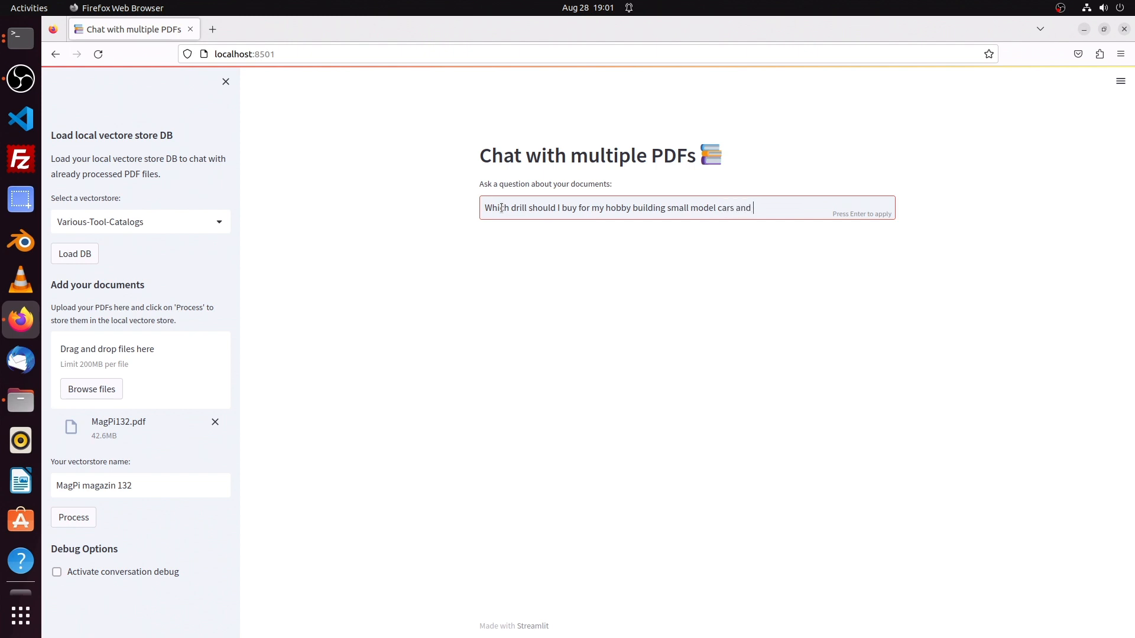
{"action": "type", "text": "boats in my freetime."}
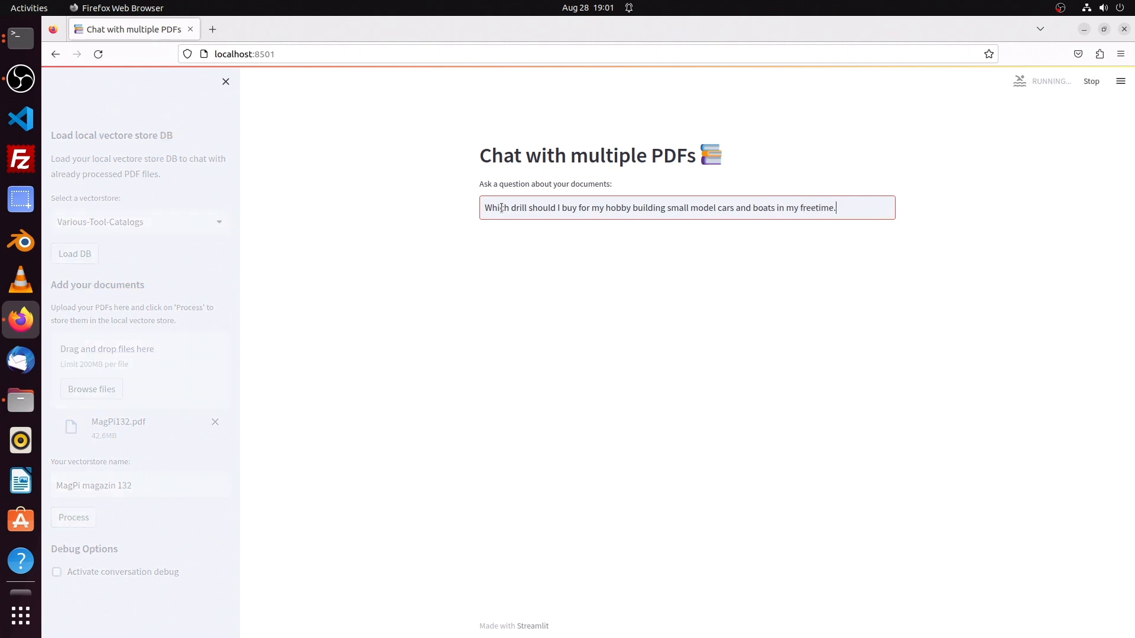
{"action": "mouse_move", "coordinate": [21, 37]}
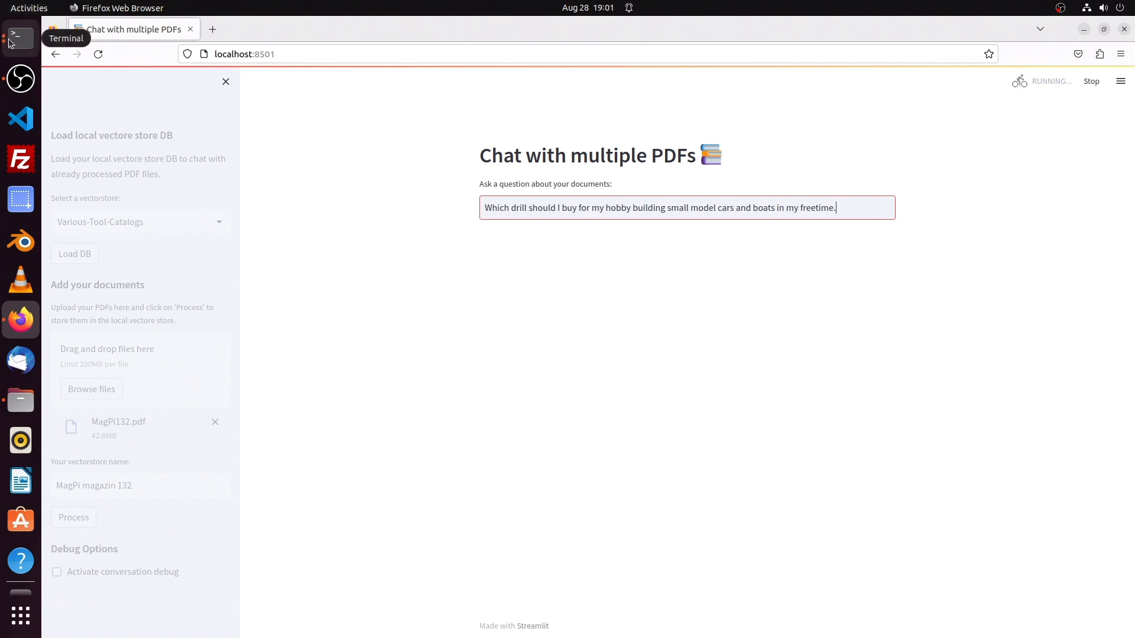
{"action": "left_click", "coordinate": [19, 38]}
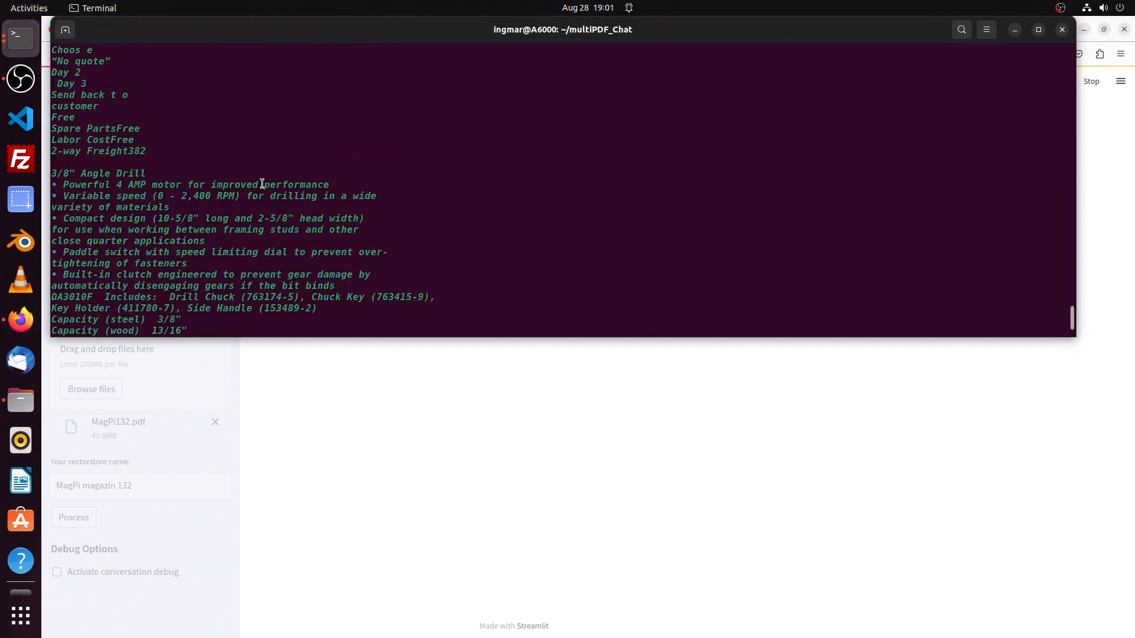
Step: Scroll the terminal log to the retrieved 3/8" Angle Drill catalog passage
{"action": "scroll", "scroll_direction": "down", "scroll_amount": 3}
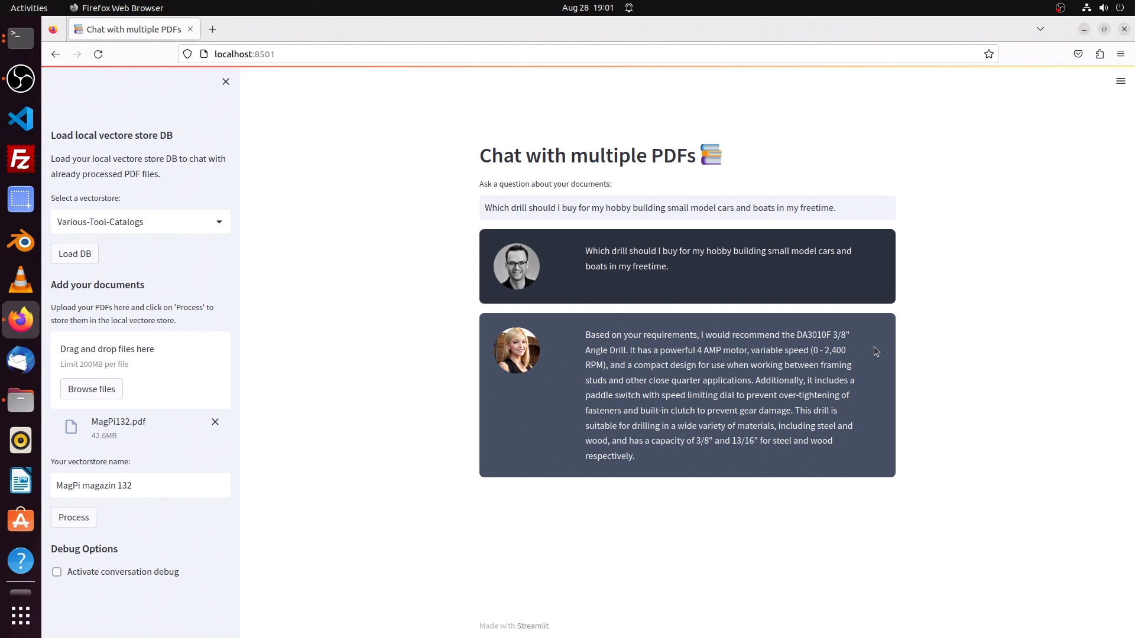
{"action": "mouse_move", "coordinate": [870, 340]}
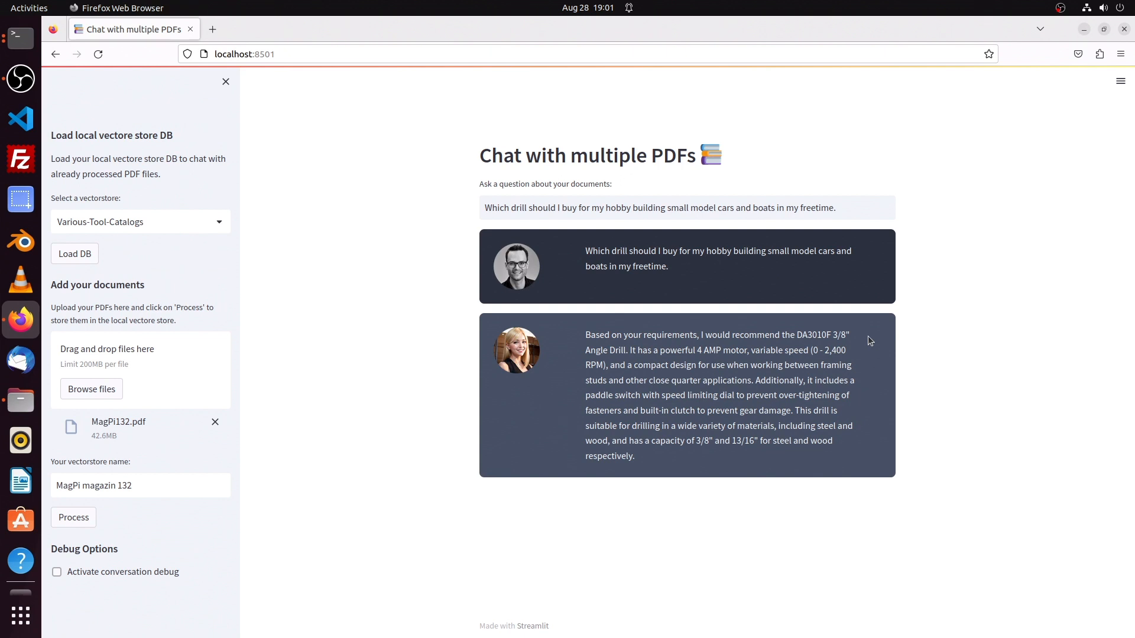
{"action": "mouse_move", "coordinate": [790, 364]}
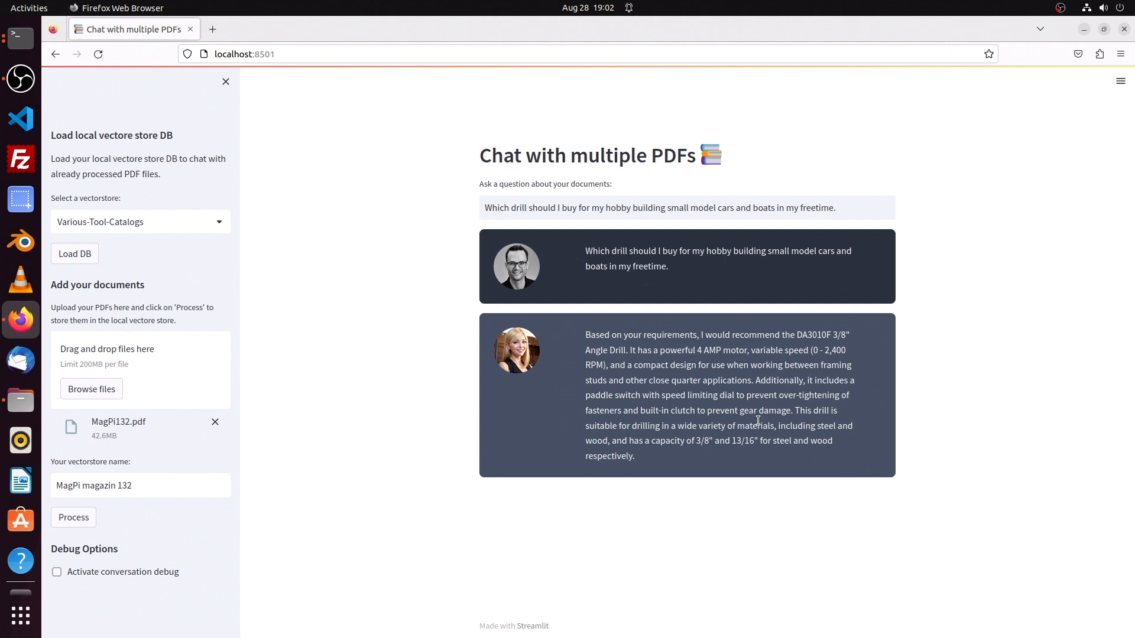
Step: Replace the question with one asking which company makes the DA3010F drill; answer: Makita
{"action": "double_click", "coordinate": [813, 335]}
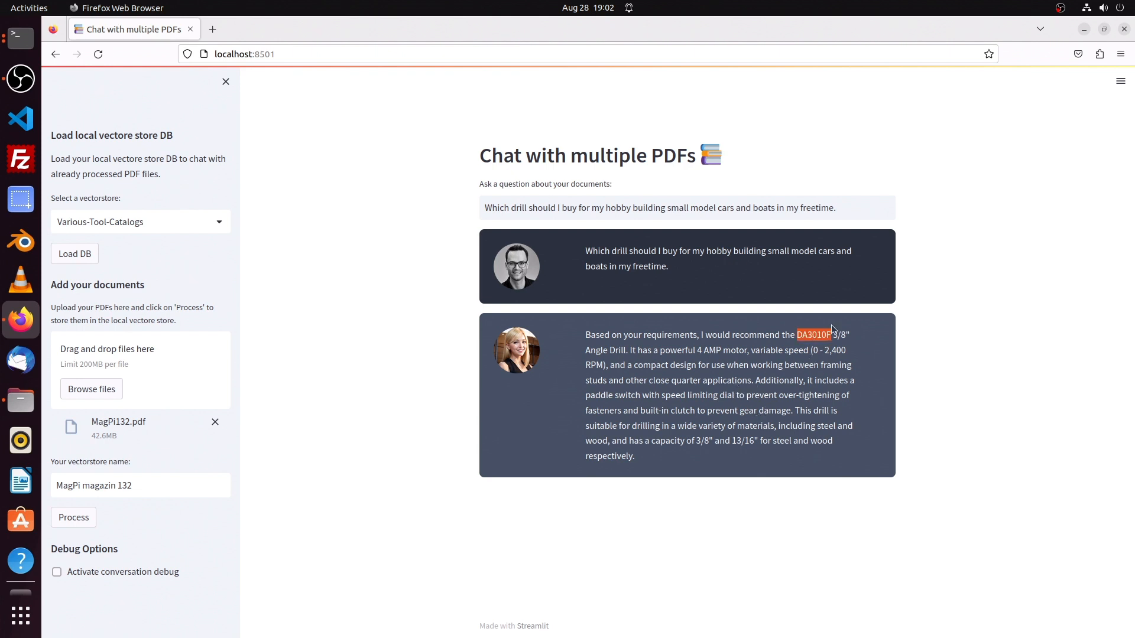
{"action": "triple_click", "coordinate": [660, 207]}
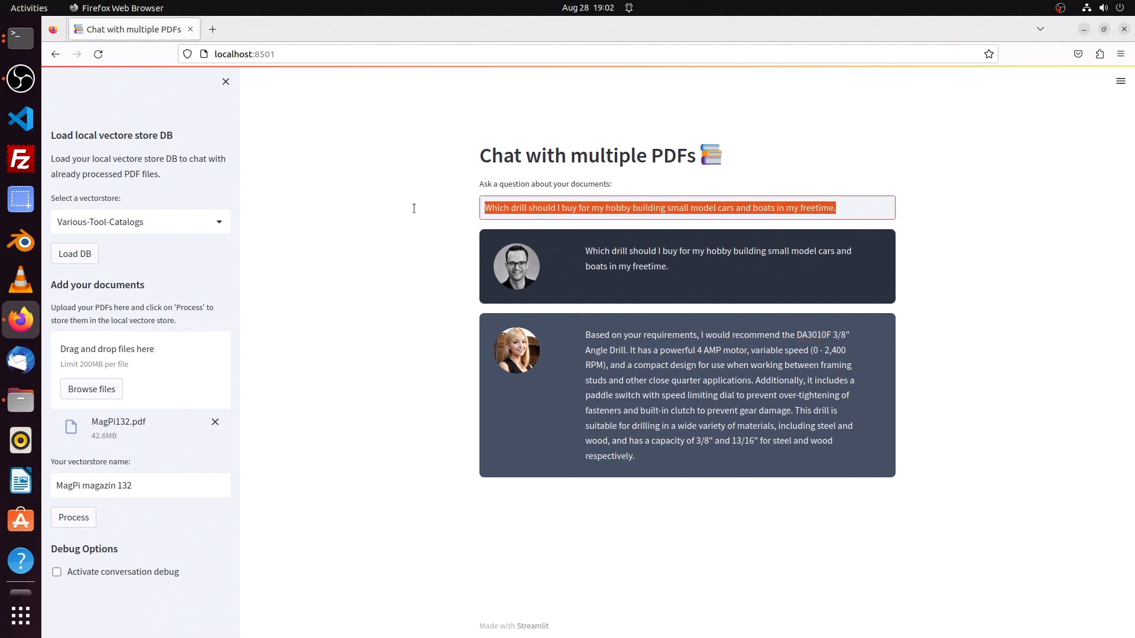
{"action": "type", "text": "From"}
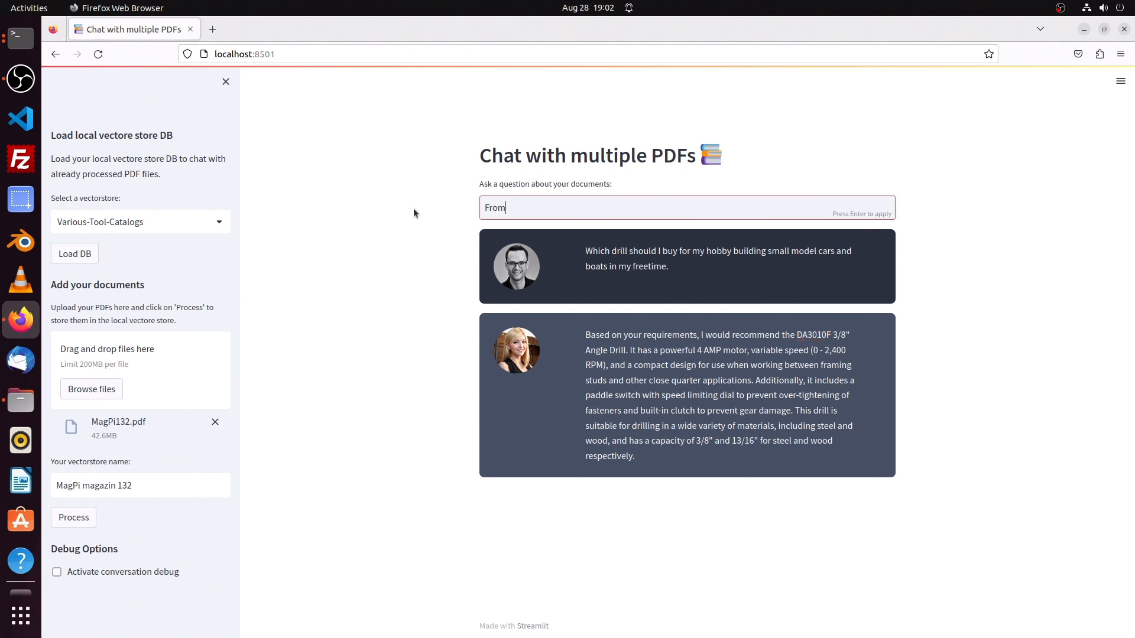
{"action": "type", "text": "which company is the"}
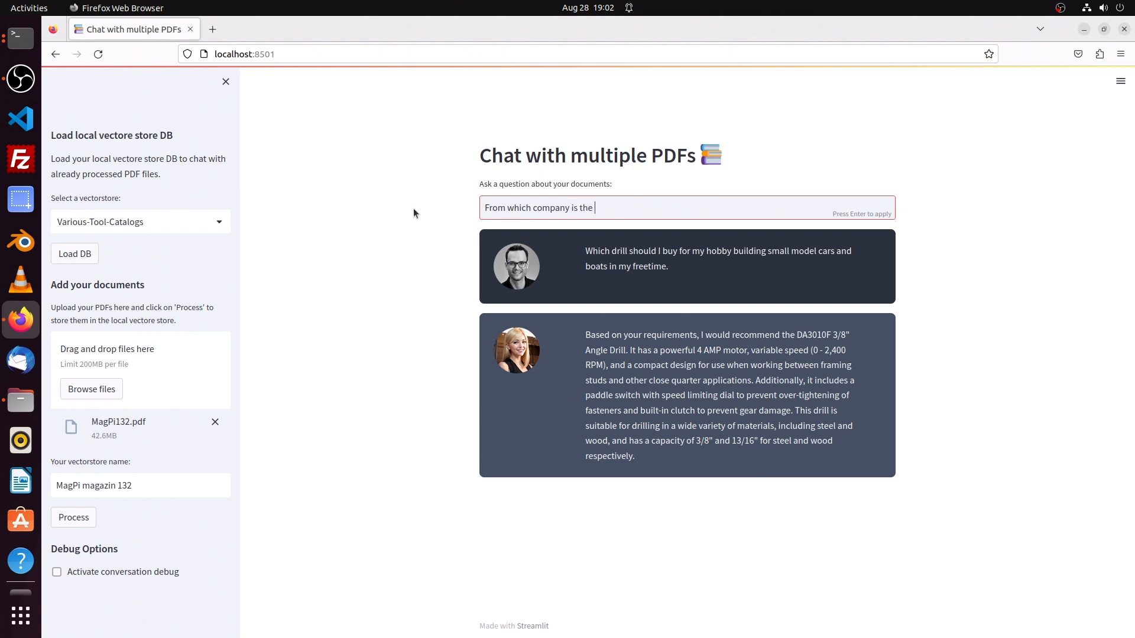
{"action": "type", "text": "DA3010F ?"}
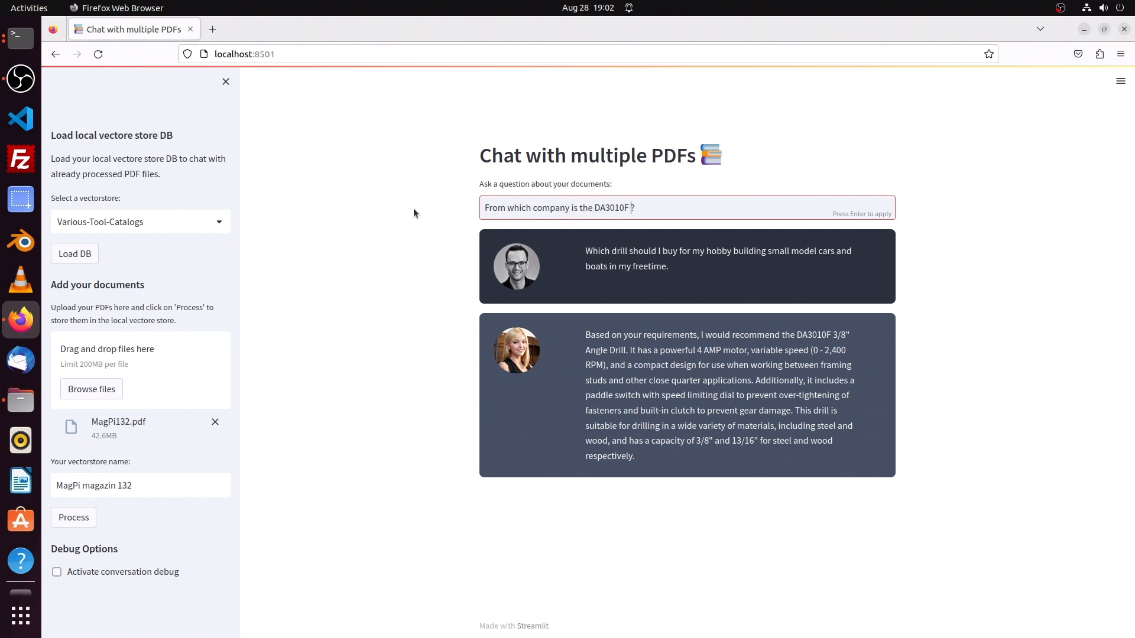
{"action": "type", "text": "drill"}
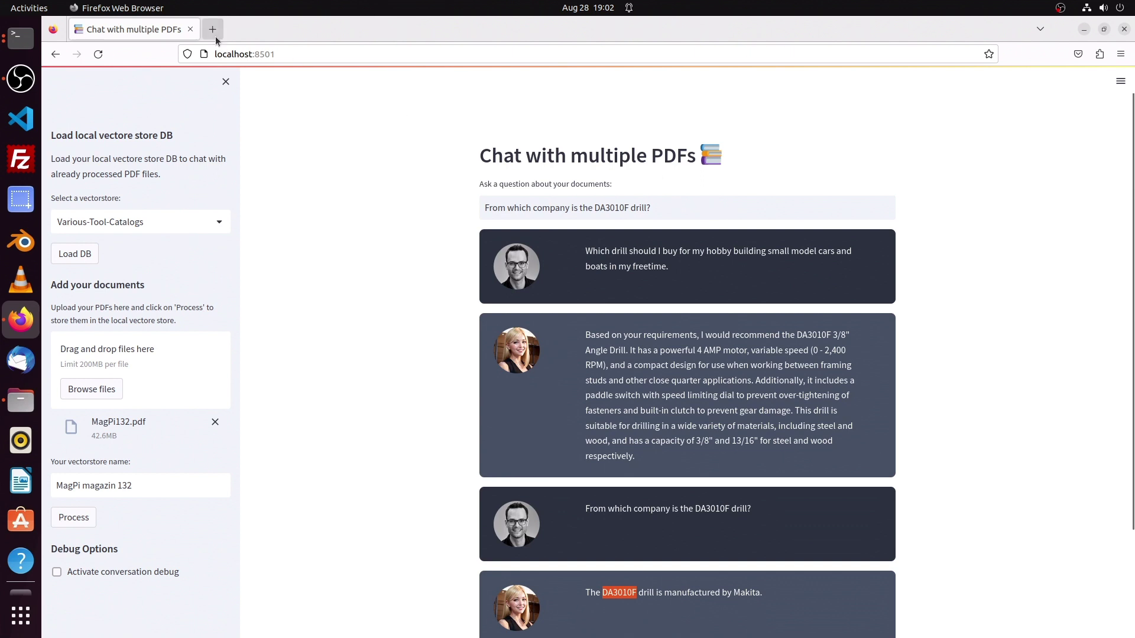
Step: In a new tab, search Google for 'DA3010F makita' to confirm the Makita angle drill
{"action": "left_click", "coordinate": [212, 28]}
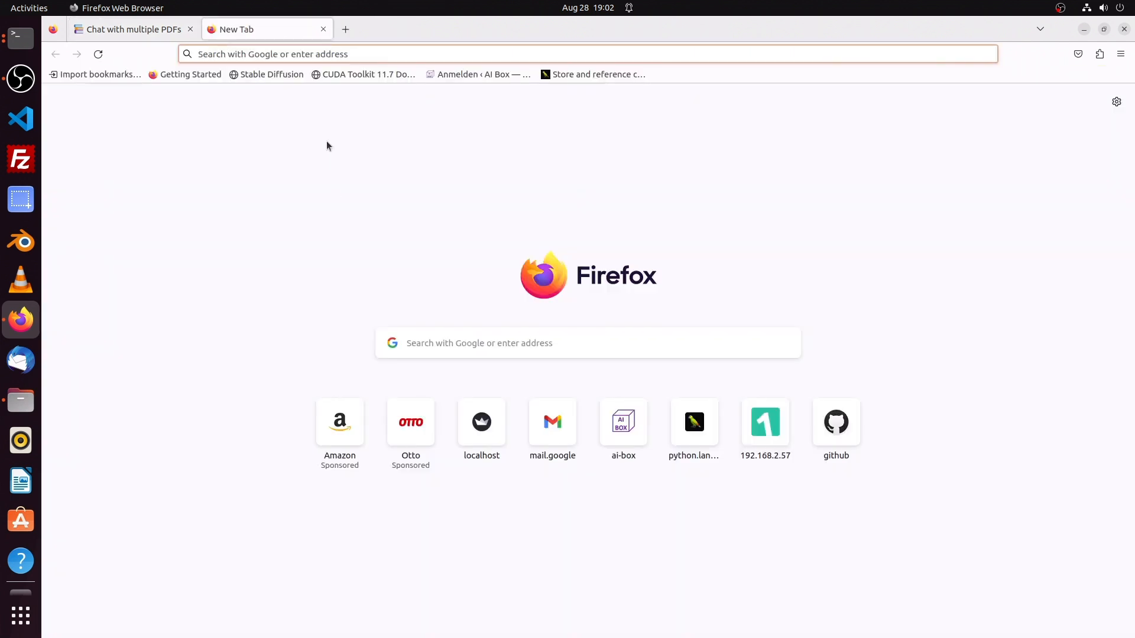
{"action": "type", "text": "DA3010F ma"}
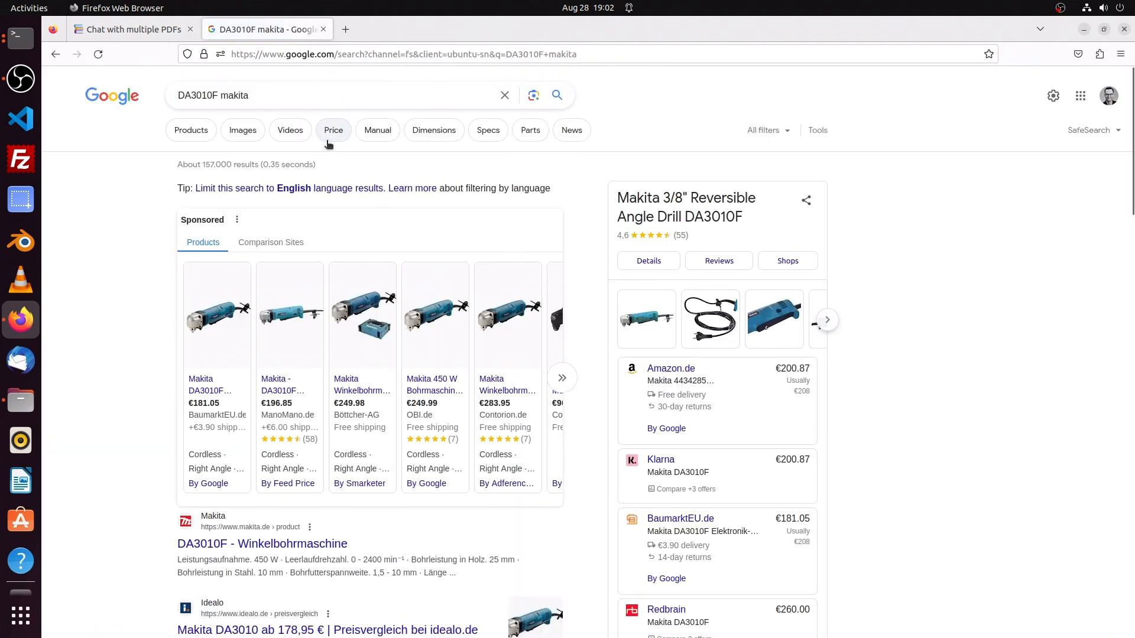
{"action": "mouse_move", "coordinate": [363, 314]}
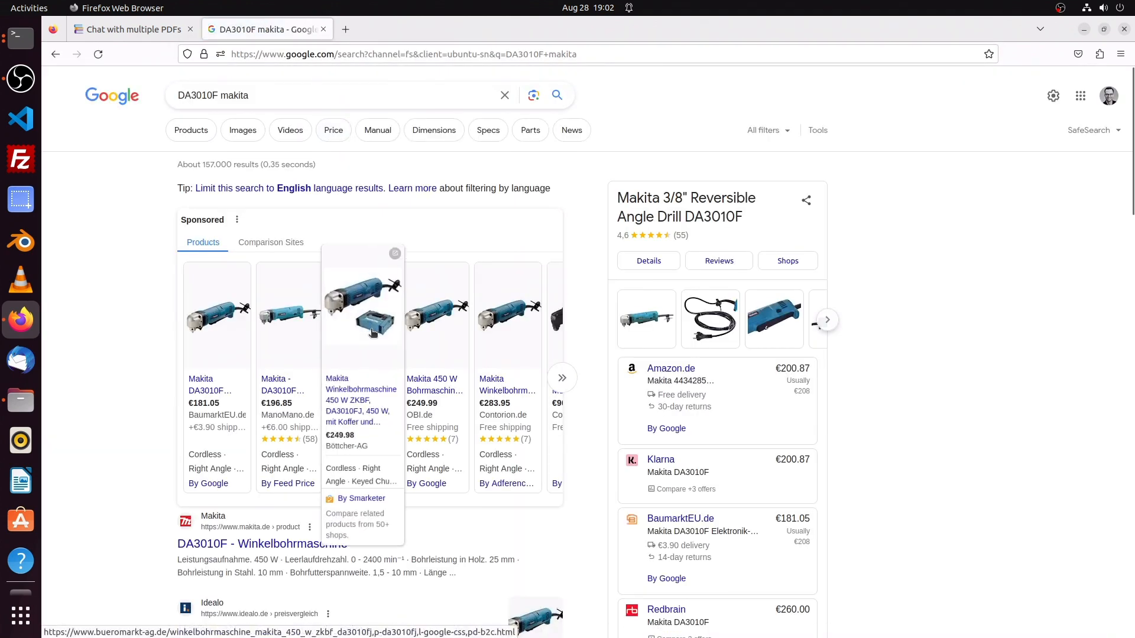
{"action": "mouse_move", "coordinate": [253, 111]}
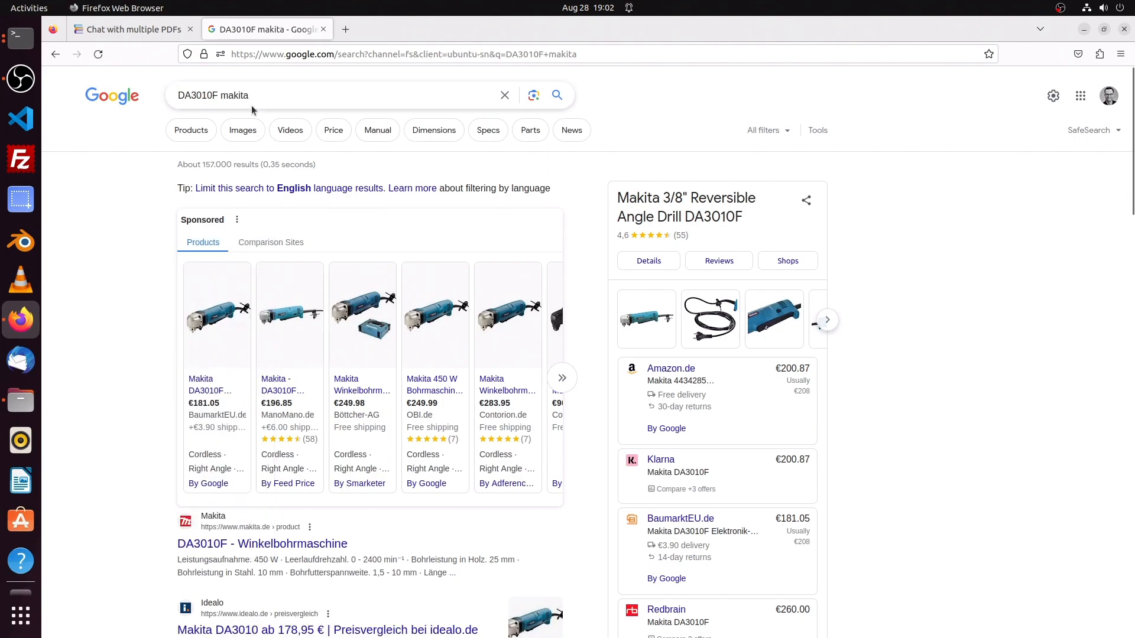